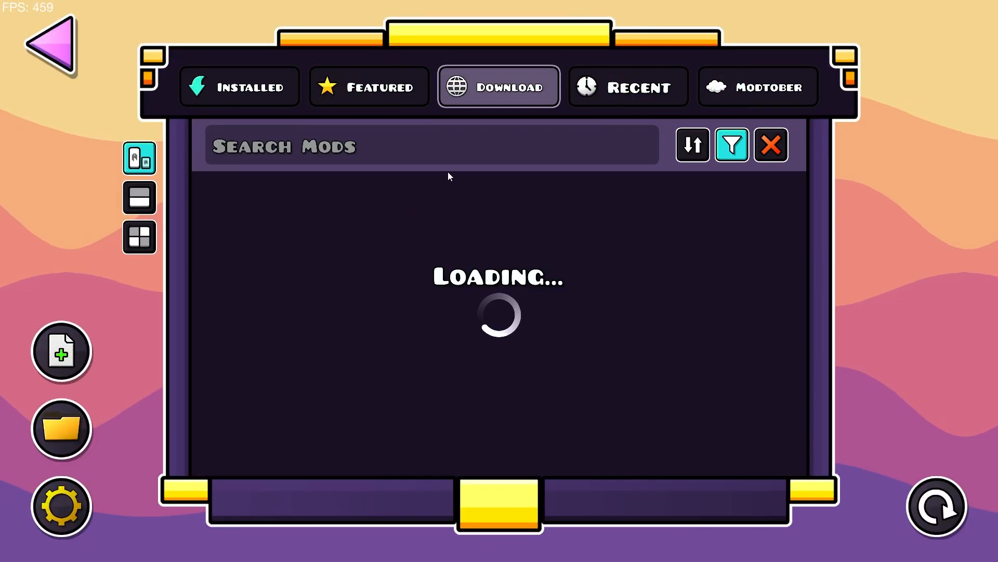
Step: Find DevTools in the mod browser with search 'DEV', install it and restart the game
{"action": "type", "text": "DEV"}
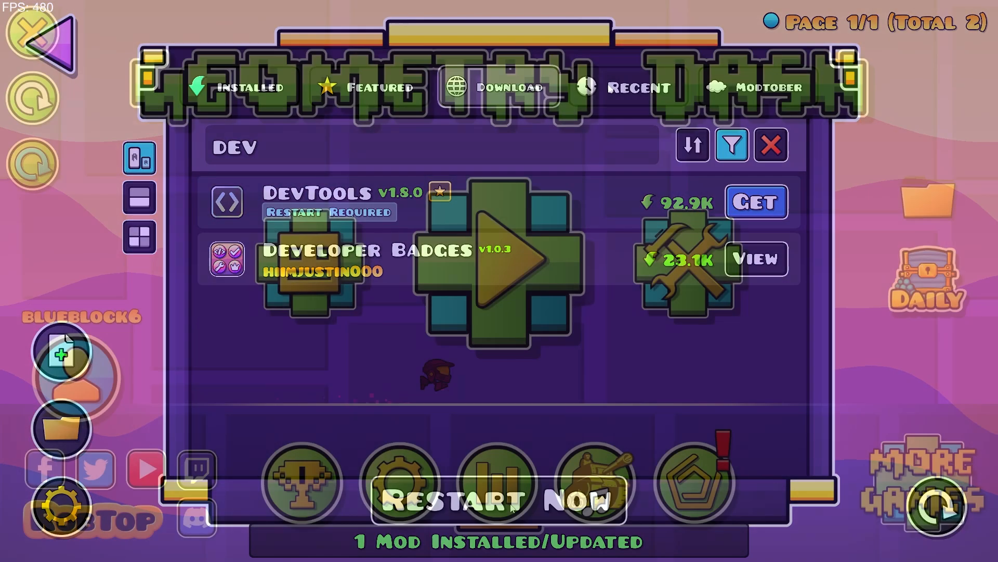
{"action": "left_click", "coordinate": [497, 483]}
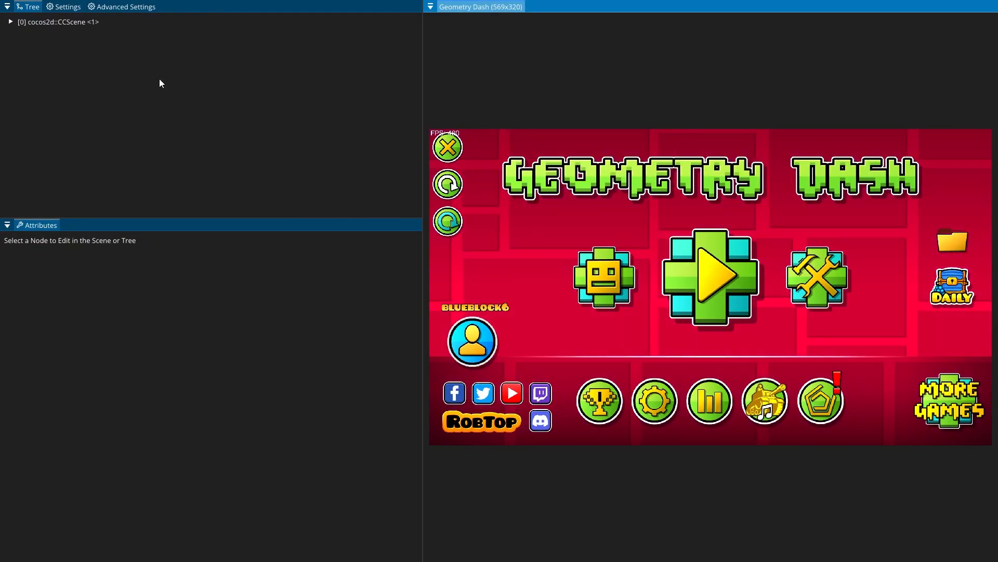
Step: Expand CCScene and MenuLayer in the DevTools tree and browse its child nodes
{"action": "left_click", "coordinate": [57, 22]}
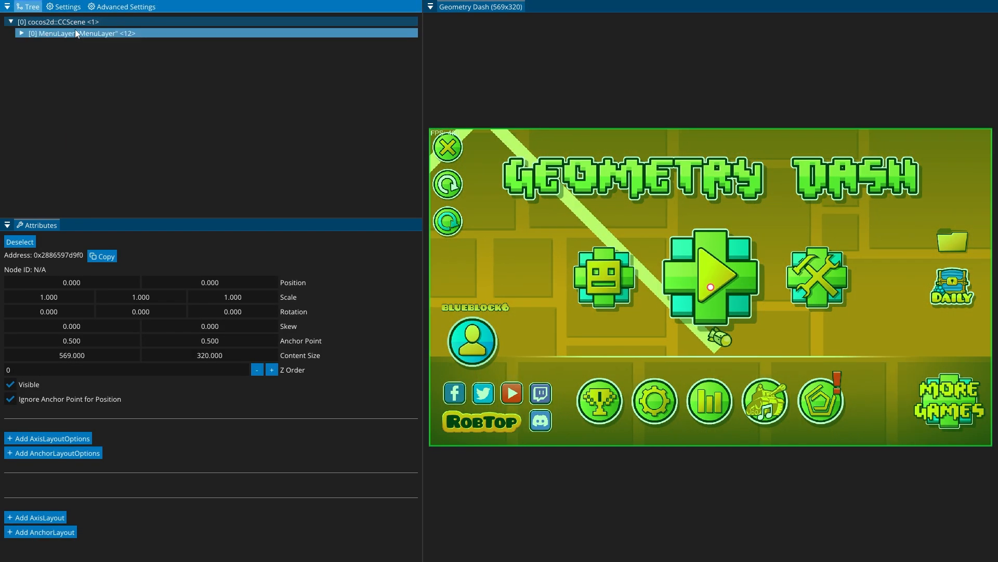
{"action": "left_click", "coordinate": [76, 33]}
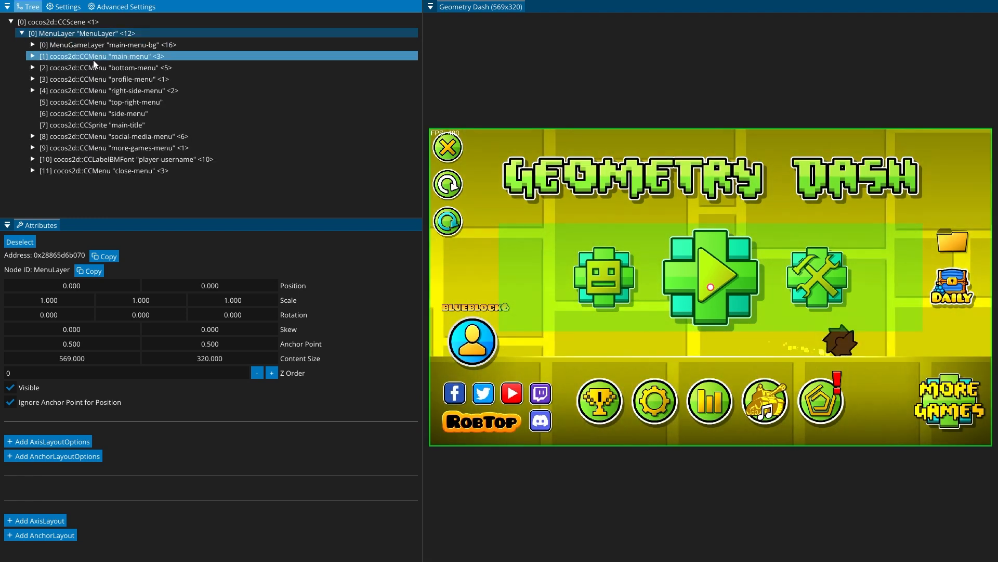
{"action": "left_click", "coordinate": [114, 102]}
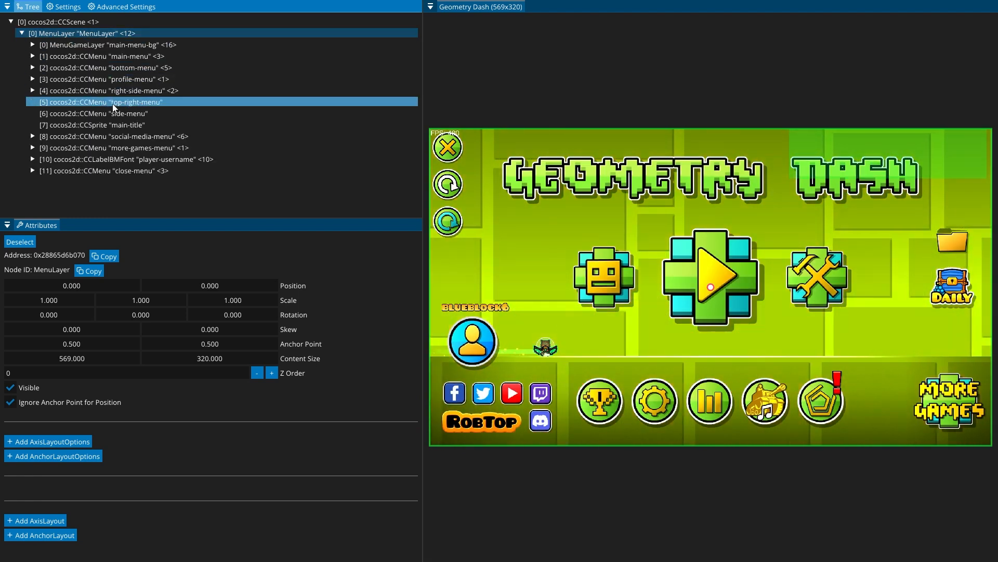
{"action": "left_click", "coordinate": [114, 136]}
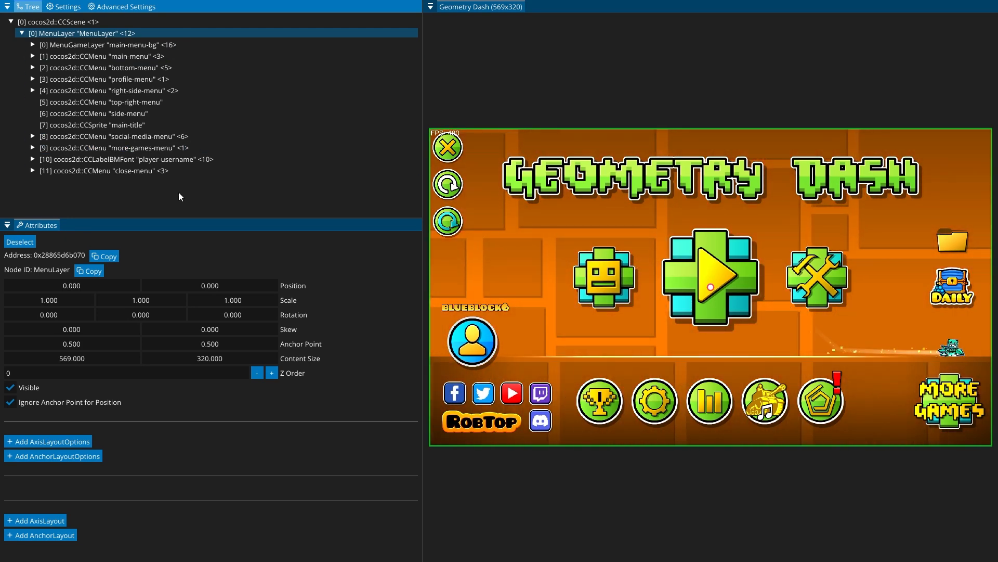
Step: Inspect MenuLayer child menus such as bottom-menu and view their attributes
{"action": "left_click", "coordinate": [105, 45]}
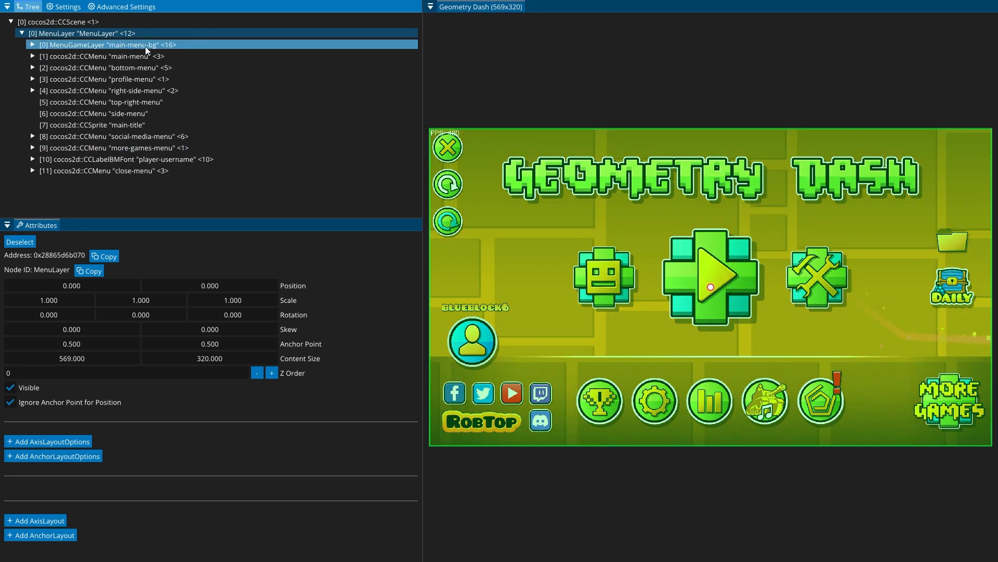
{"action": "left_click", "coordinate": [104, 56]}
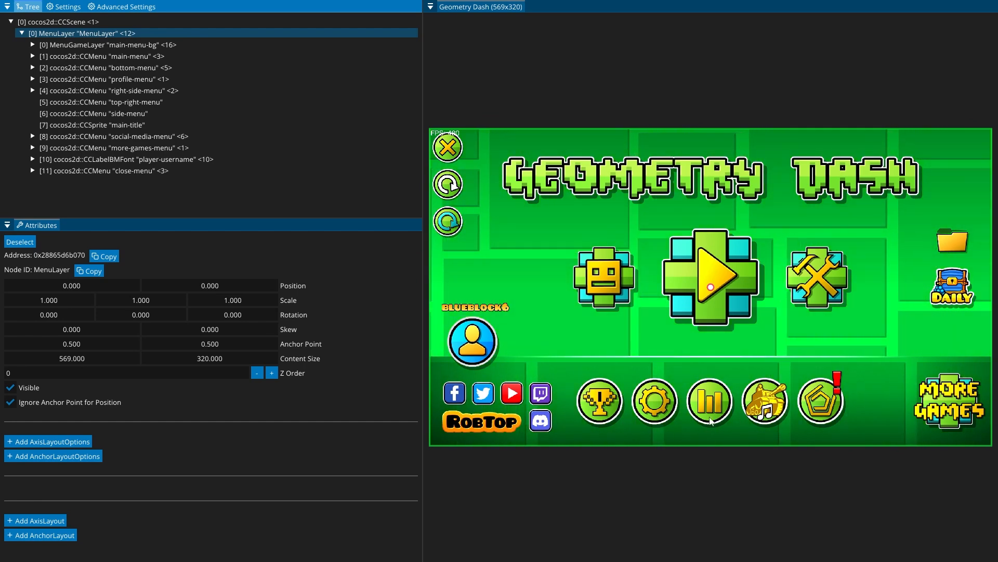
{"action": "left_click", "coordinate": [105, 45]}
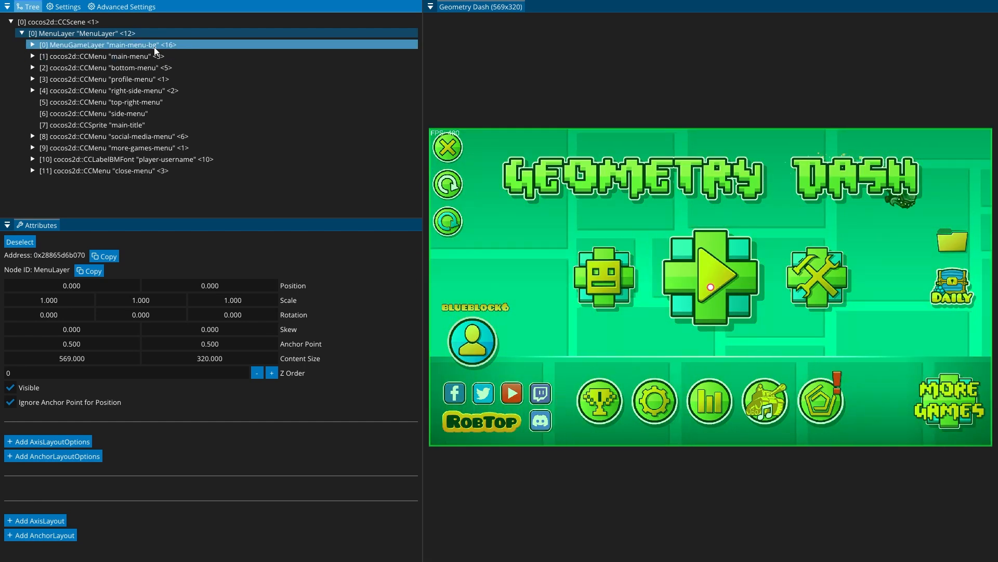
{"action": "left_click", "coordinate": [102, 67]}
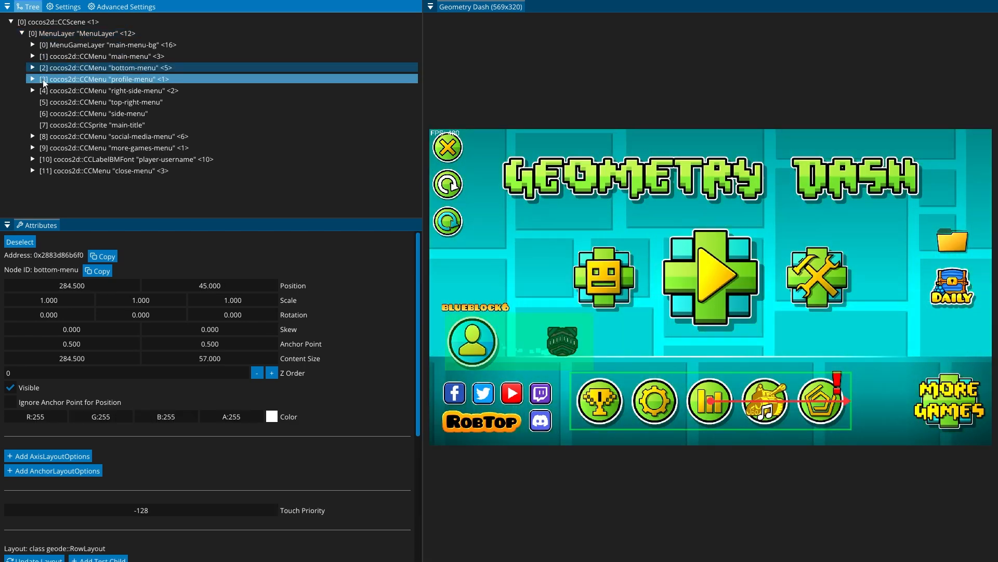
{"action": "left_click", "coordinate": [32, 68]}
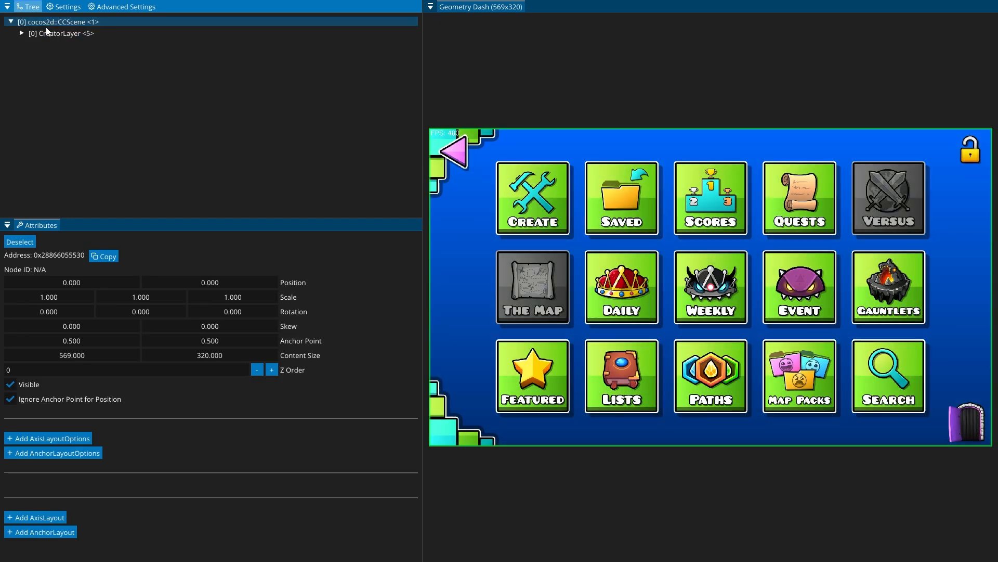
Step: Expand CreatorLayer's node tree and inspect the creator-buttons-menu node's attributes
{"action": "left_click", "coordinate": [73, 78]}
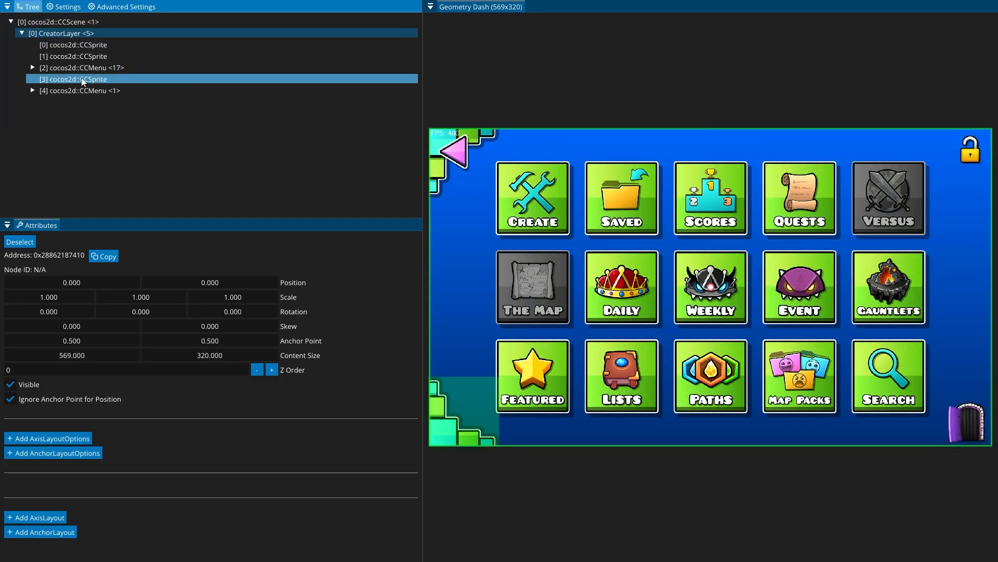
{"action": "left_click", "coordinate": [80, 89]}
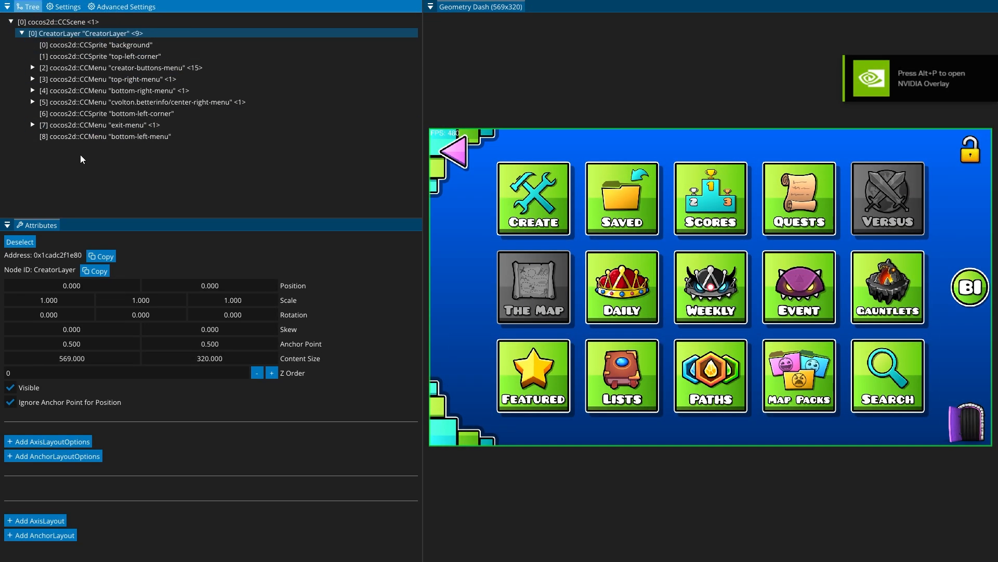
{"action": "mouse_move", "coordinate": [498, 193]}
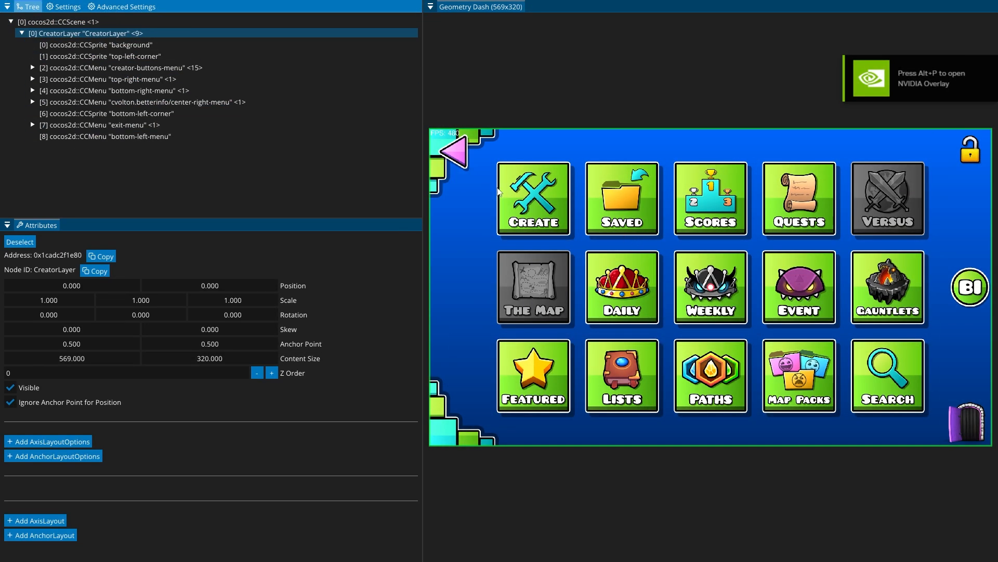
{"action": "mouse_move", "coordinate": [656, 248]}
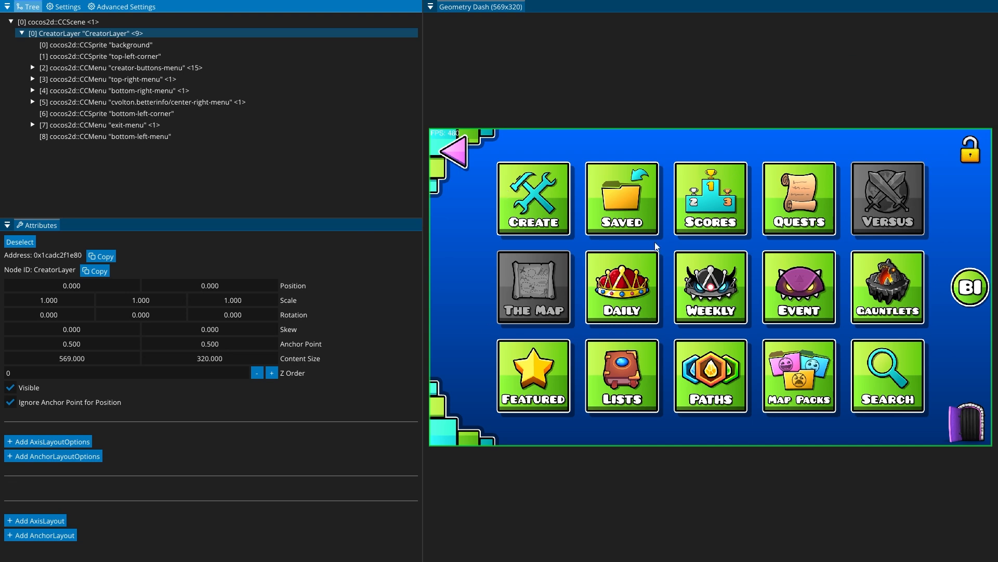
{"action": "left_click", "coordinate": [117, 67]}
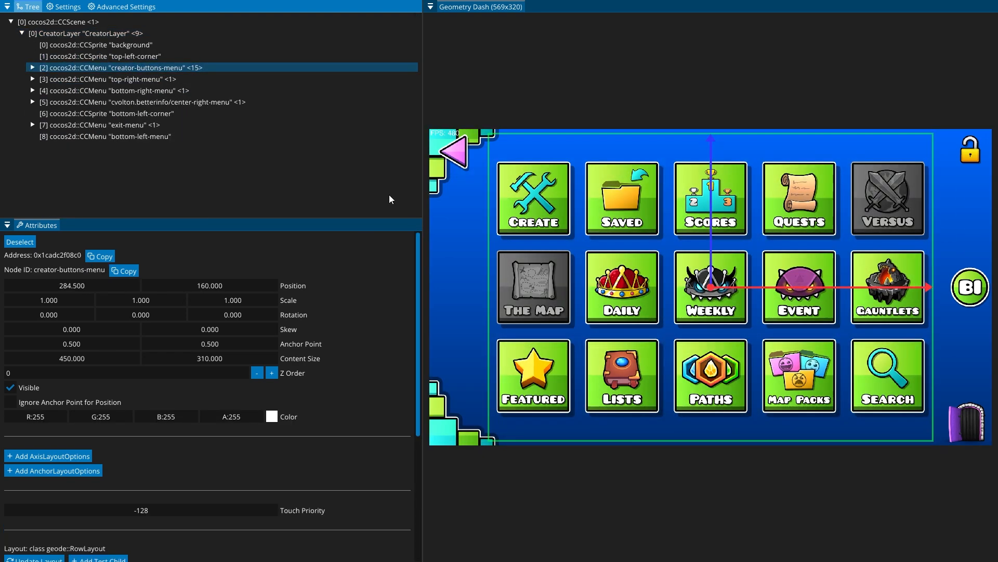
{"action": "left_click", "coordinate": [96, 124]}
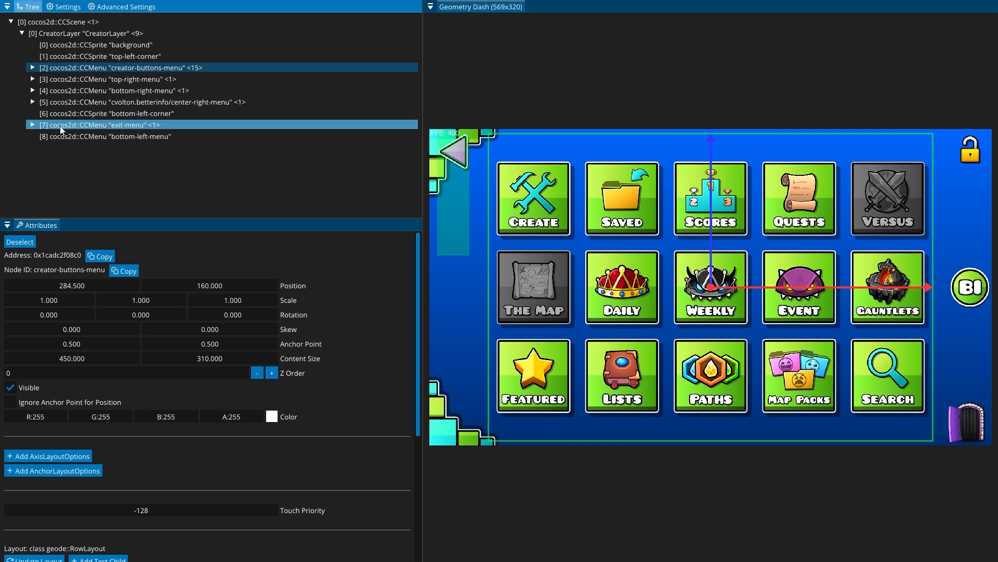
{"action": "left_click", "coordinate": [556, 549]}
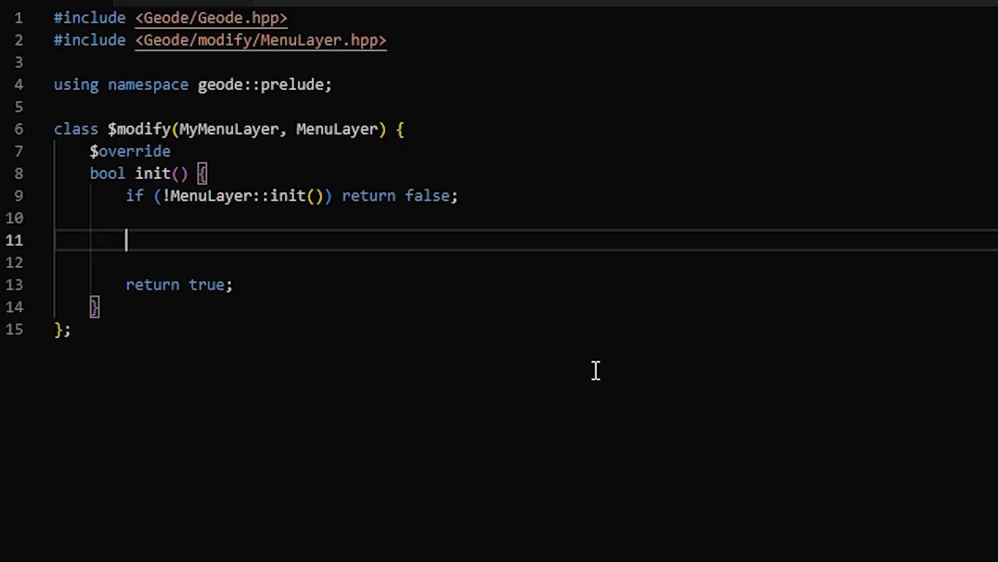
{"action": "mouse_move", "coordinate": [302, 326]}
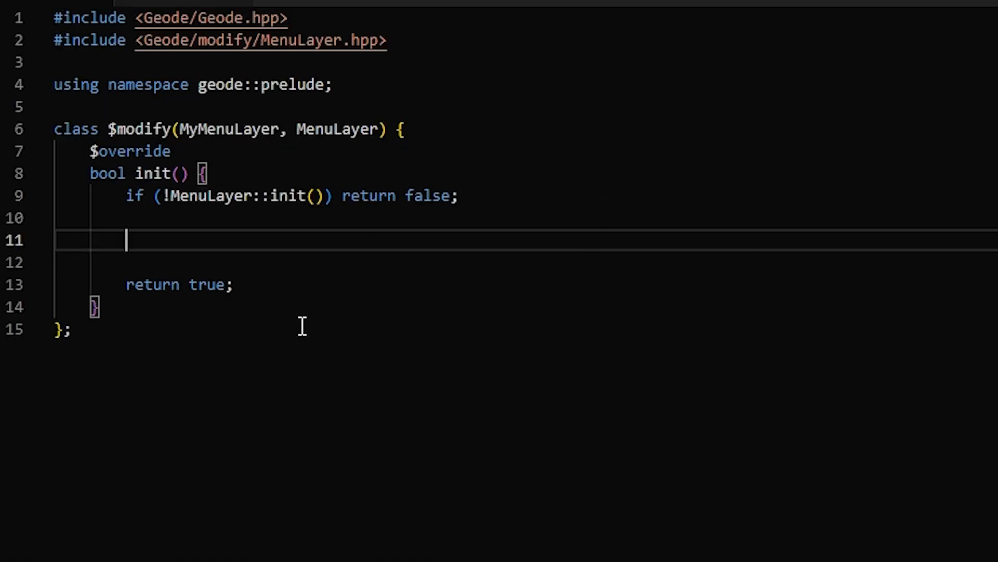
{"action": "mouse_move", "coordinate": [305, 328]}
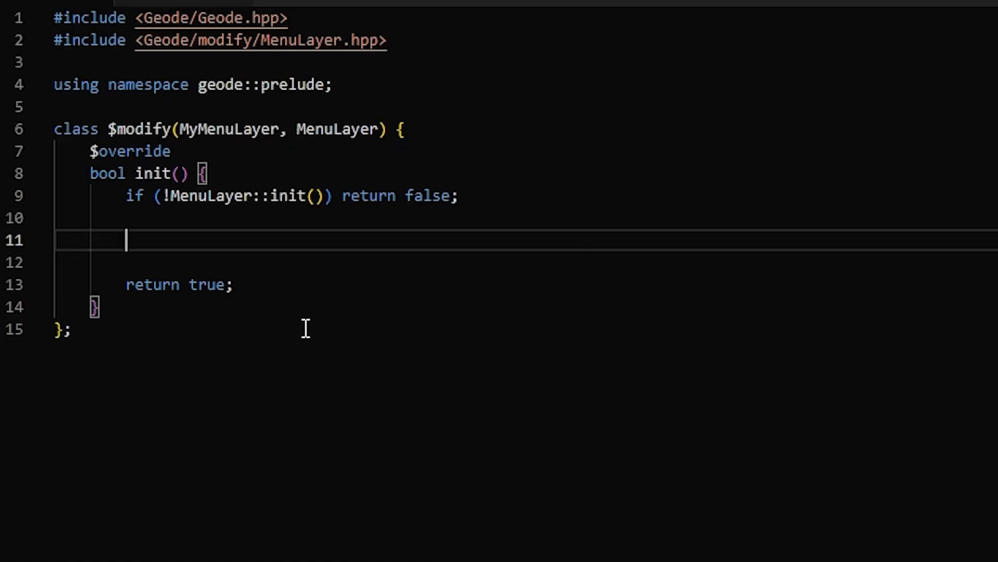
Step: Declare auto myButton = CCMenuItemSpriteExtra::create( with a CCSprite::createWithSpriteFrameName argument
{"action": "type", "text": "auto myButton ="}
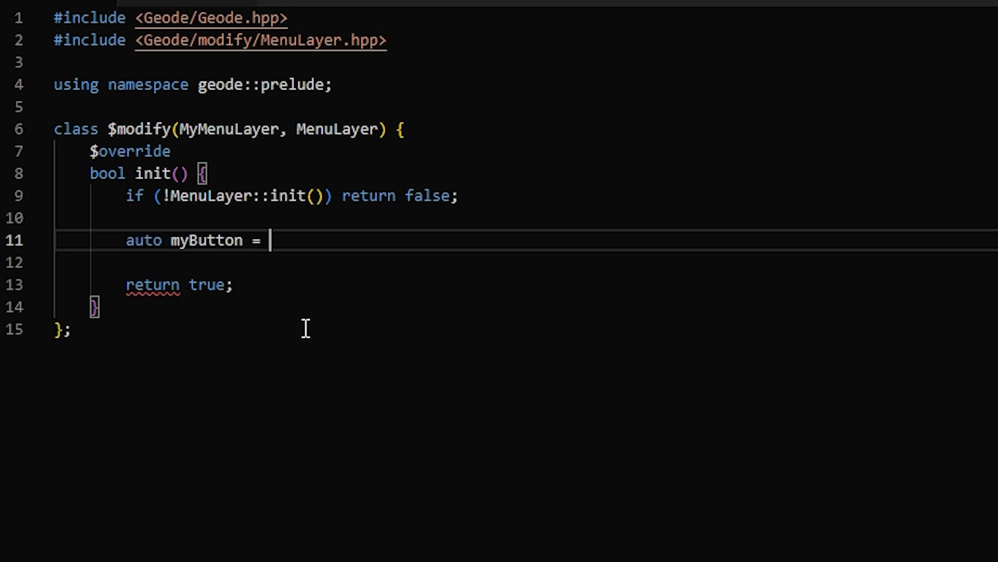
{"action": "type", "text": "CCM"}
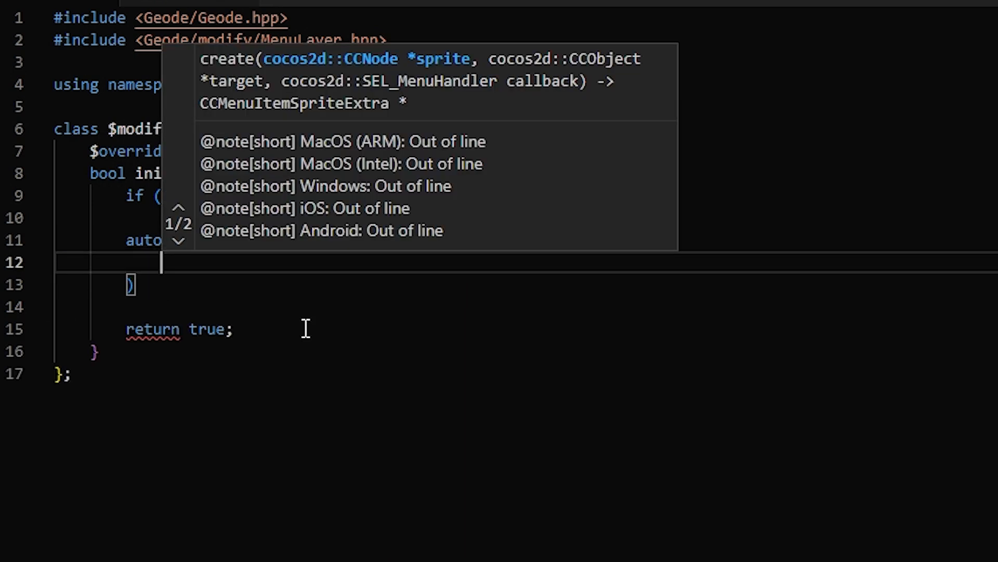
{"action": "type", "text": "CCSprite::"}
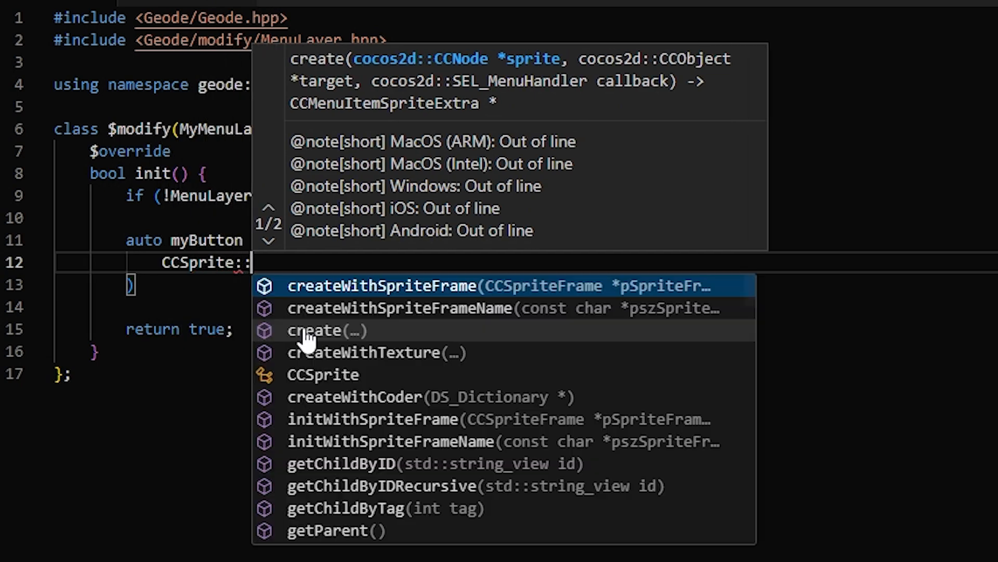
{"action": "key", "text": "Down"}
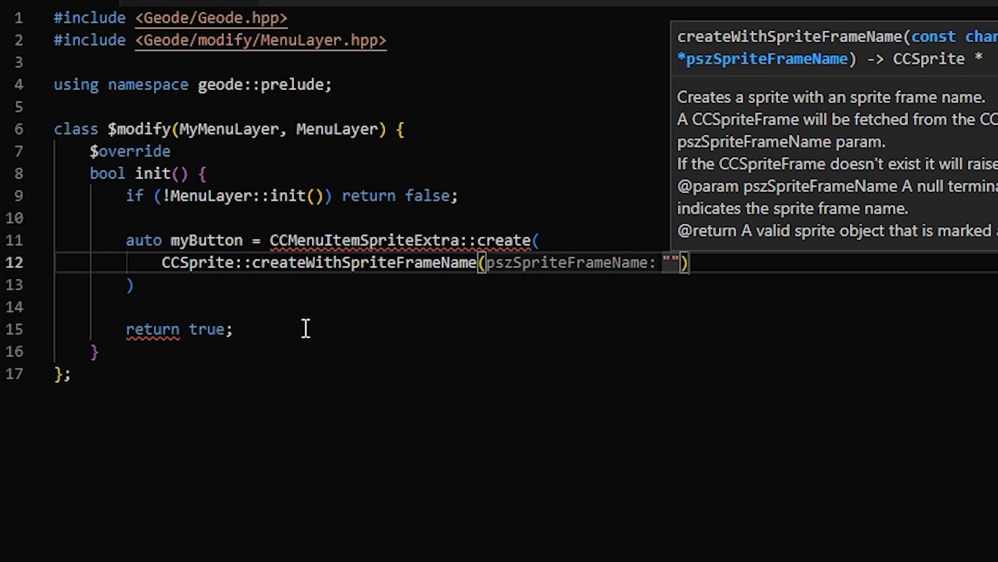
Step: Use the sprite frame name "GJ_likeBtn_001.png" for the button's sprite
{"action": "type", "text": "GJ_l"}
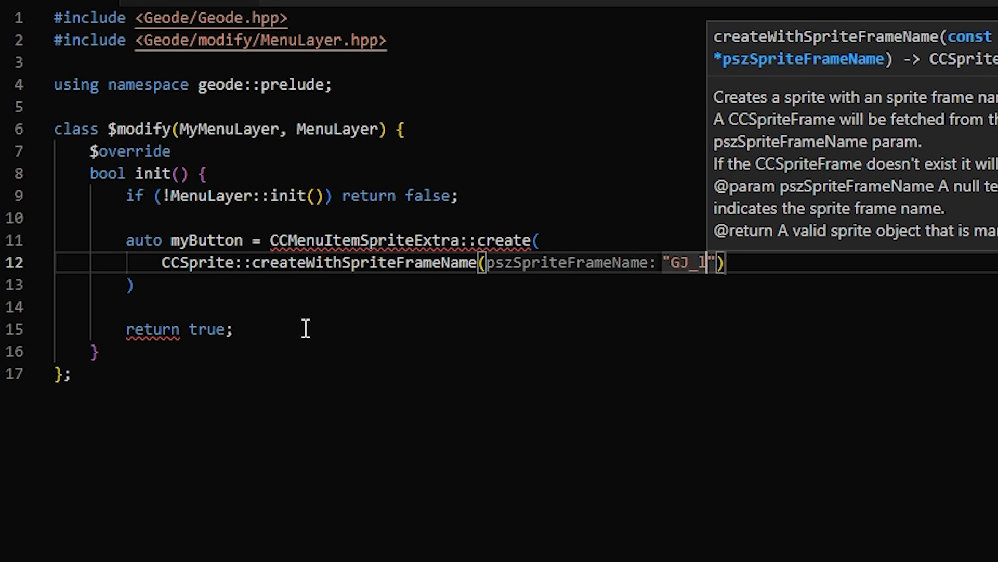
{"action": "type", "text": "ikeBtn_001.png"}
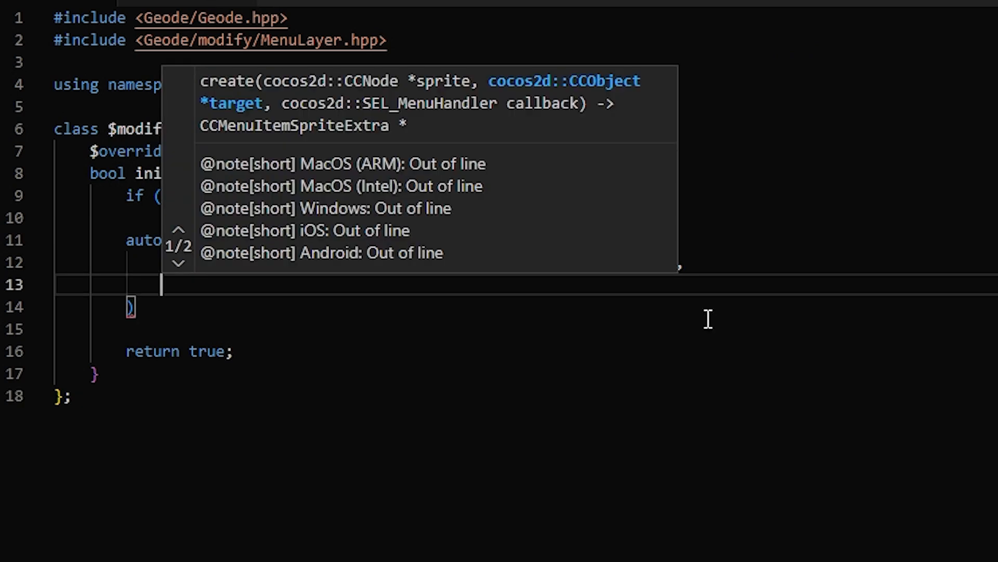
Step: Add void onMyButton(CCObject*) and pass menu_selector(MyMenuLayer::onMyButton) as the button's callback
{"action": "key", "text": "Enter"}
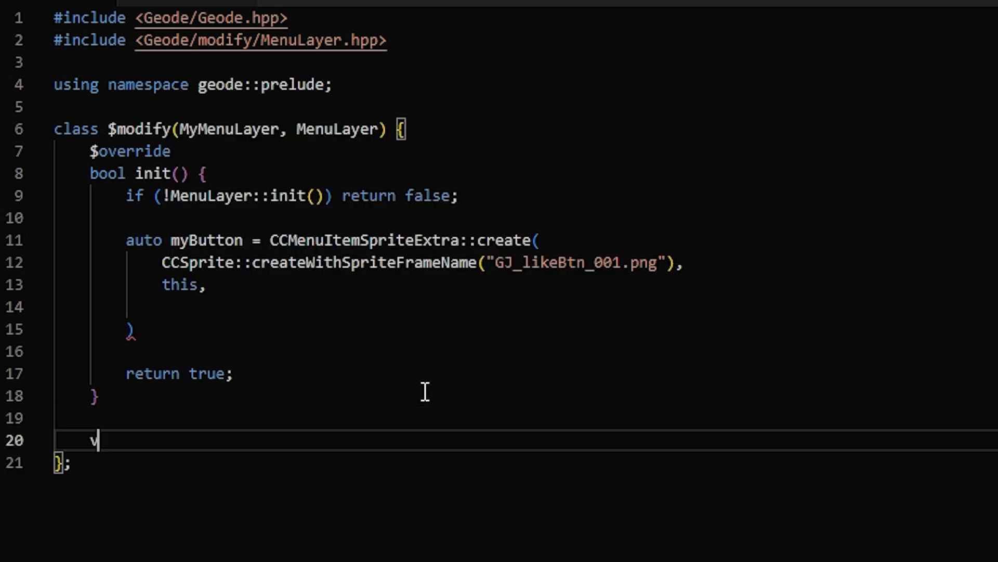
{"action": "type", "text": "oid onMyButton"}
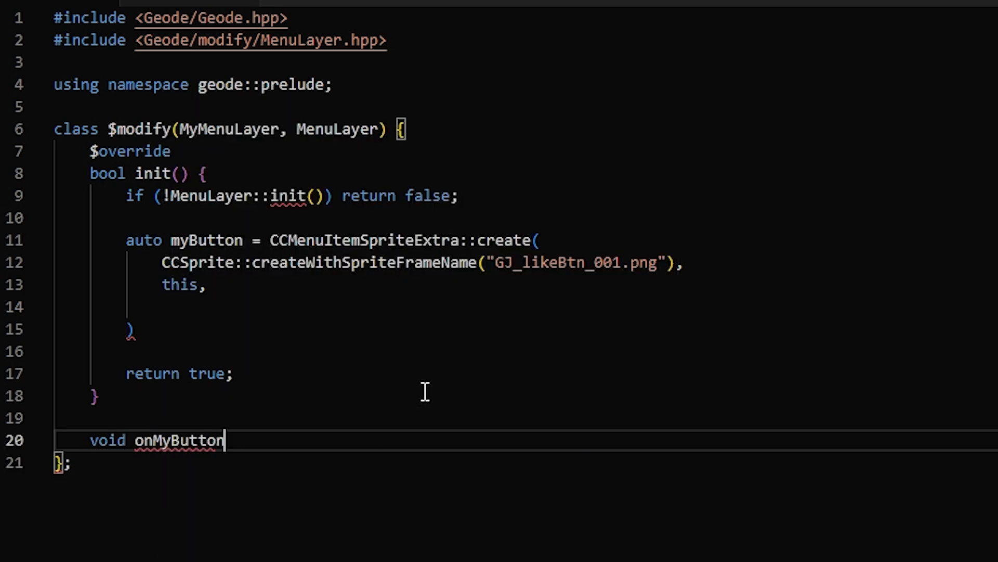
{"action": "type", "text": "(CCObject*) {"}
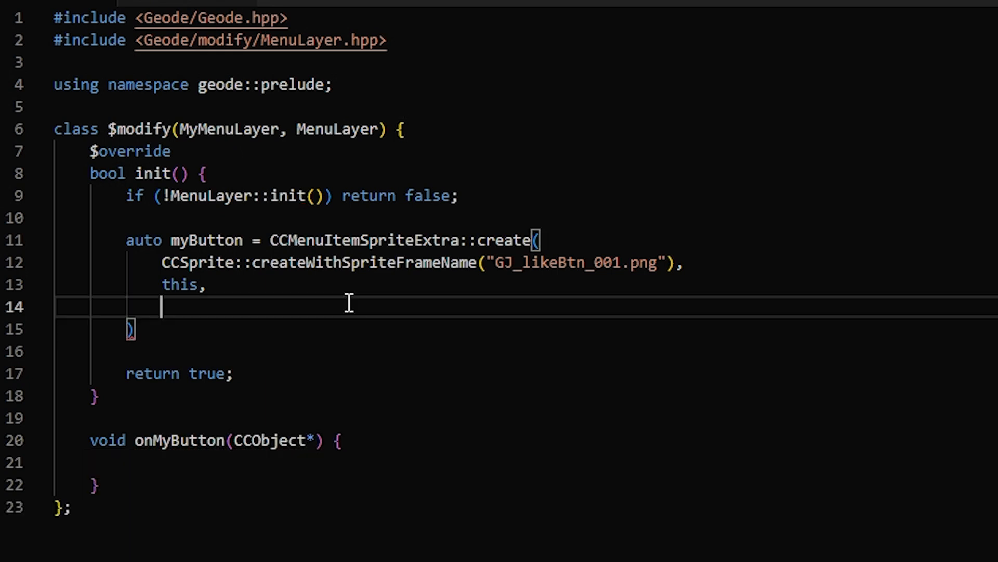
{"action": "type", "text": "menu_selector("}
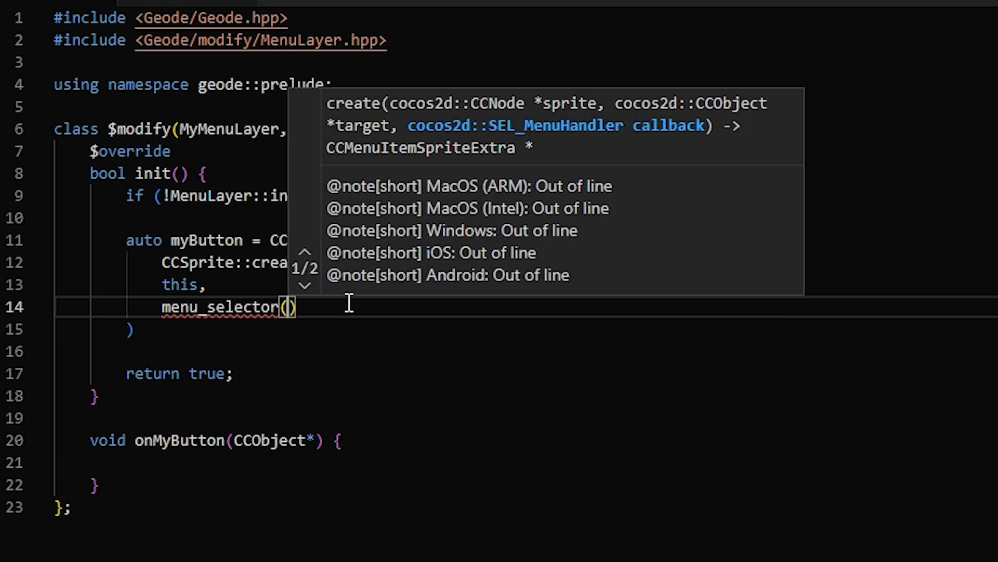
{"action": "type", "text": "MyMenuLayer::onMyButton"}
{"action": "left_click", "coordinate": [523, 329]}
{"action": "type", "text": ";"}
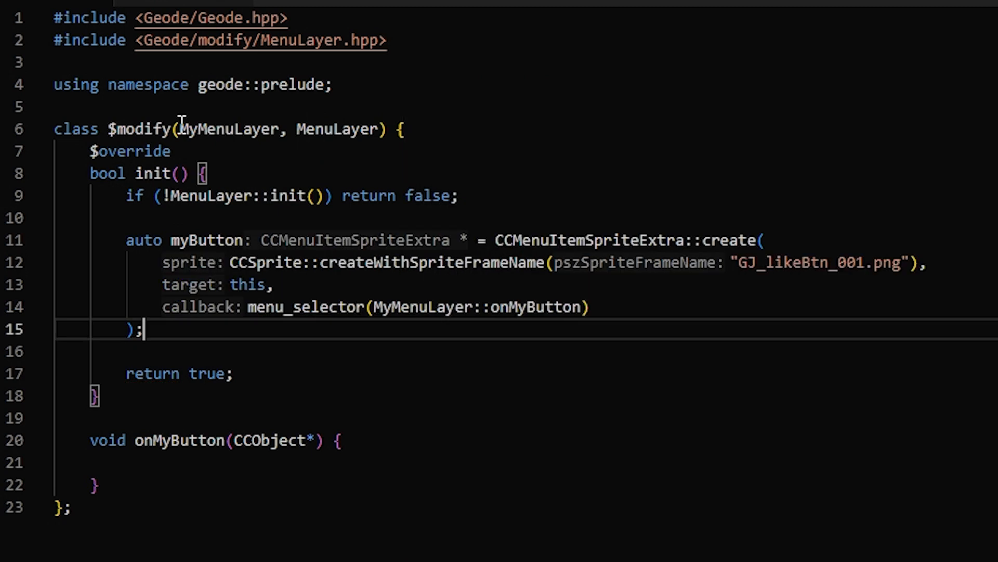
{"action": "mouse_move", "coordinate": [420, 306]}
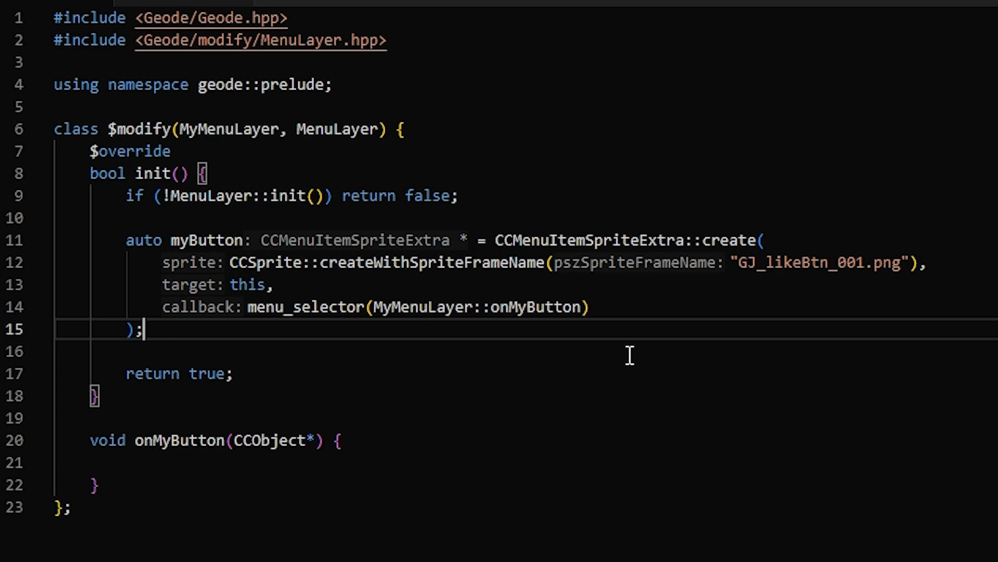
Step: Give the button the mod-prefixed ID with myButton->setID("my-button"_spr);
{"action": "type", "text": "myButton-"}
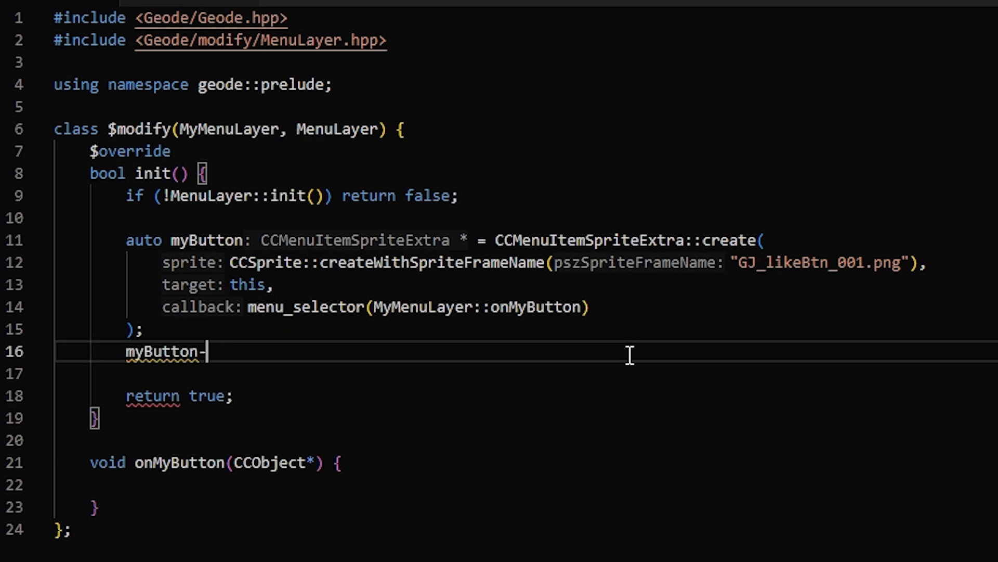
{"action": "type", "text": ">setID(\"\")"}
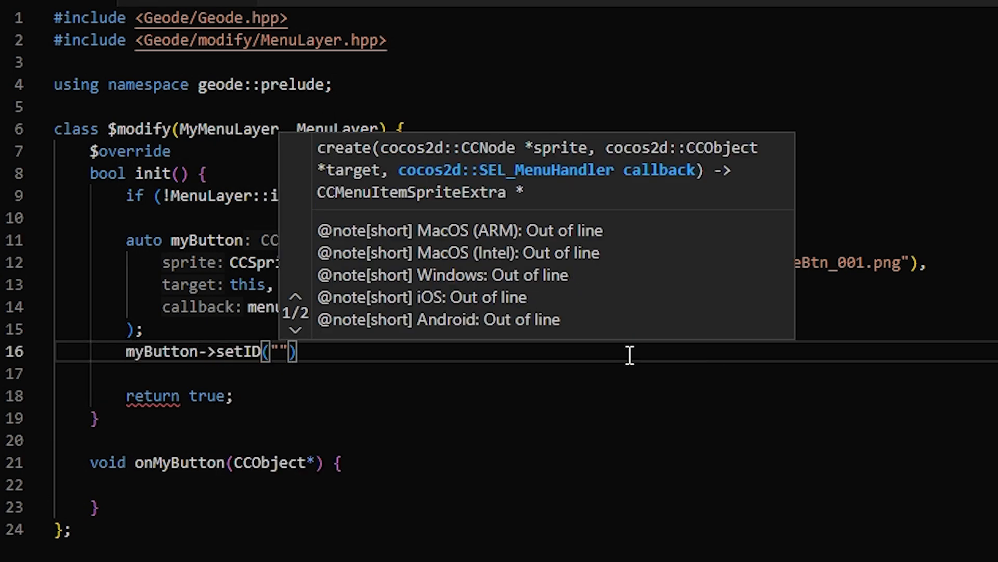
{"action": "type", "text": "my-button"}
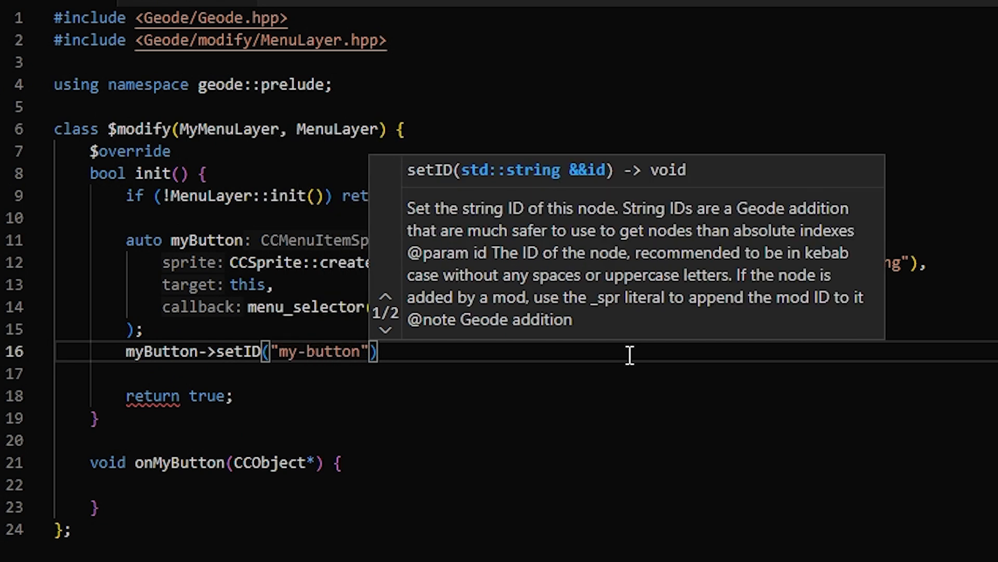
{"action": "type", "text": "_spr"}
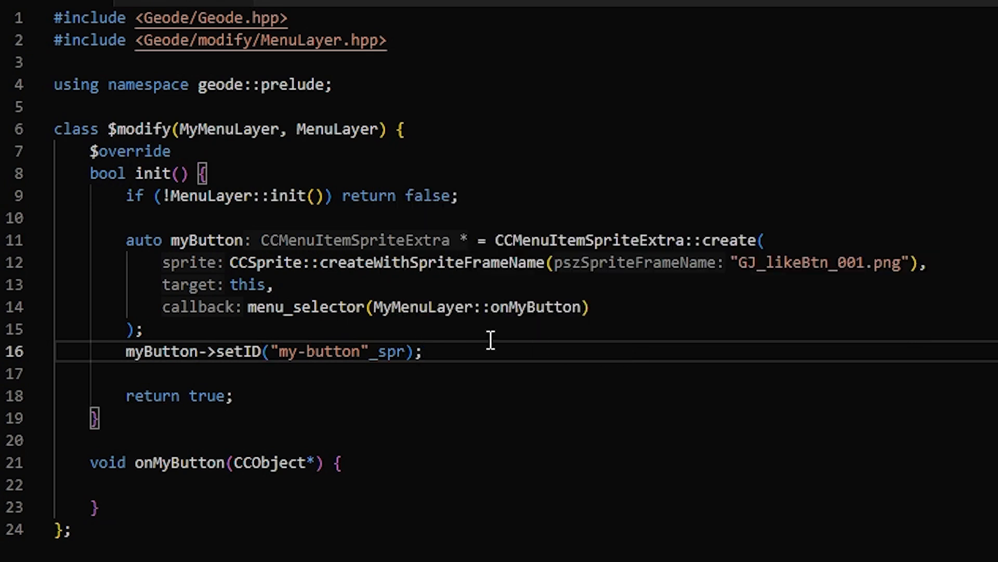
{"action": "mouse_move", "coordinate": [388, 351]}
{"action": "type", "text": "auto menu = this"}
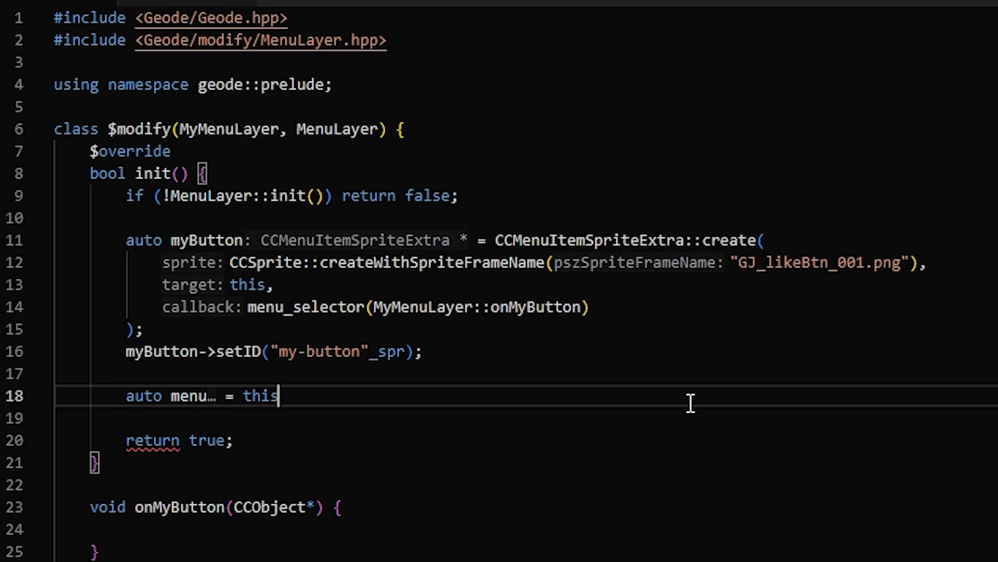
Step: Fetch bottom-menu via getChildByID, add myButton to it and call updateLayout()
{"action": "type", "text": "->getChildByID(\""}
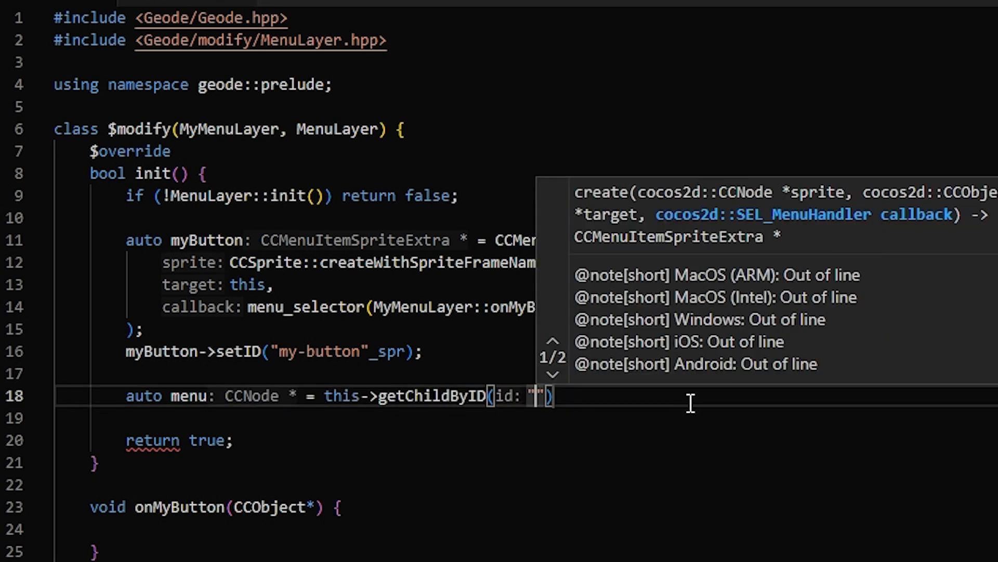
{"action": "type", "text": "bottom-"}
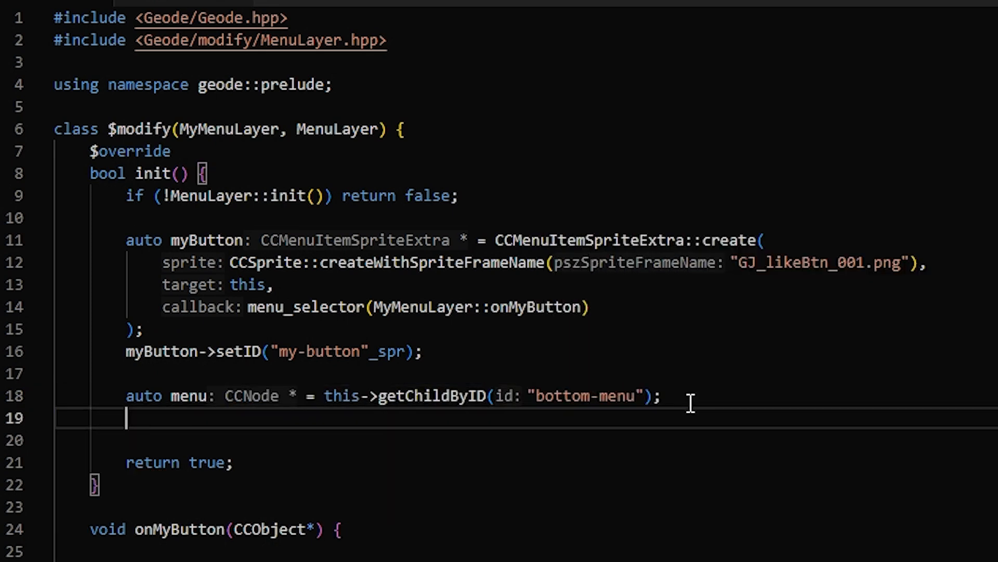
{"action": "type", "text": "menu->updateL"}
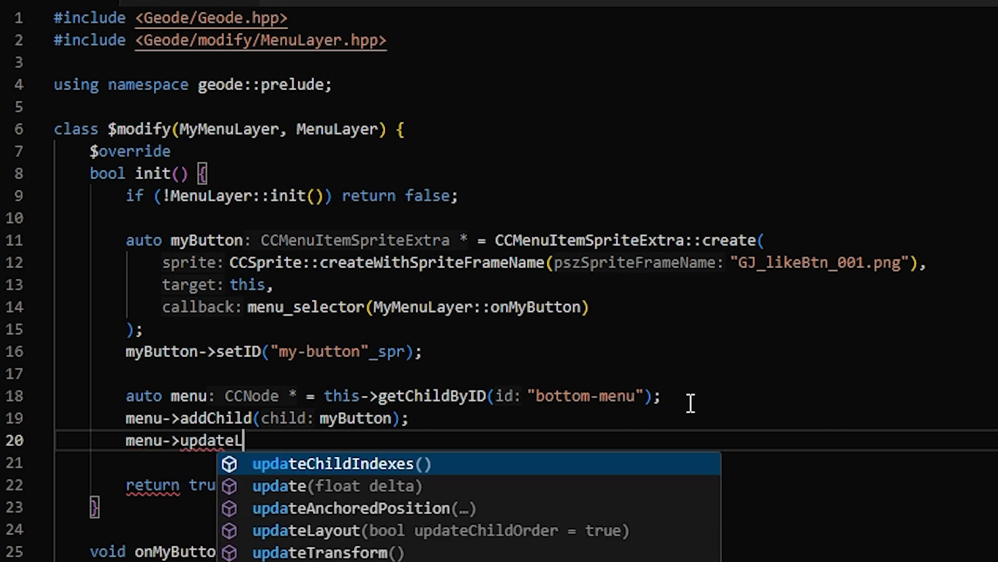
{"action": "key", "text": "Tab"}
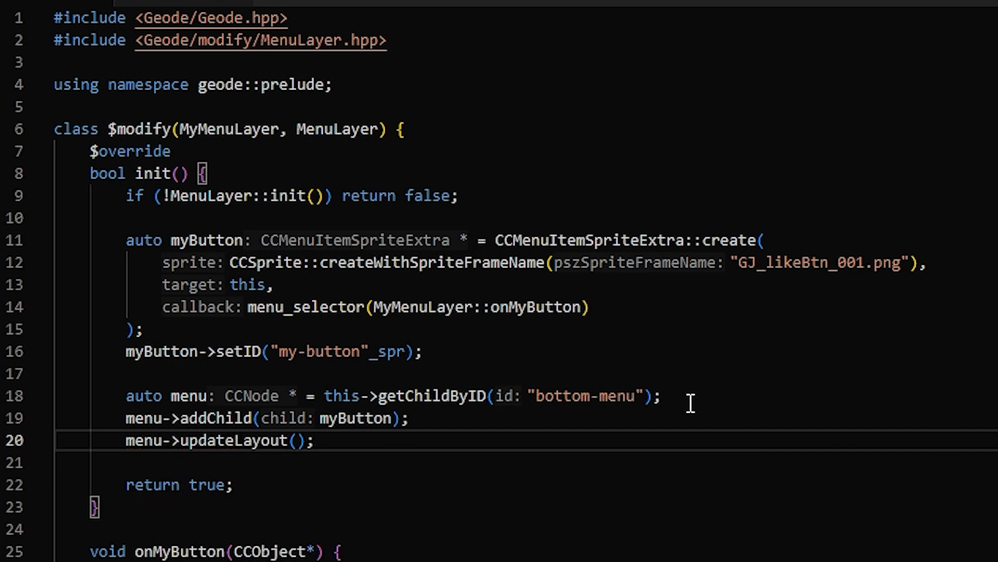
{"action": "scroll", "scroll_direction": "down", "scroll_amount": 3}
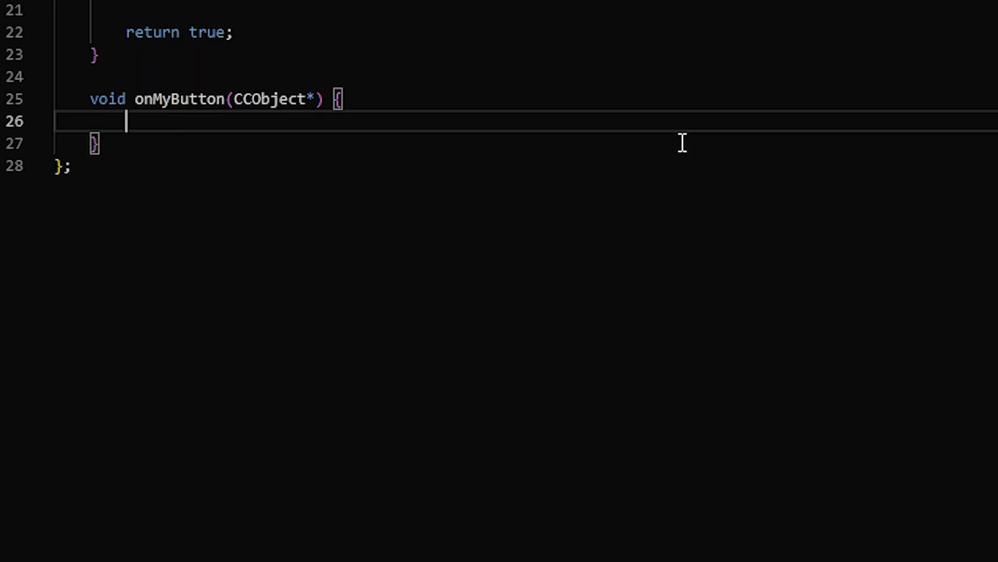
{"action": "type", "text": "F"}
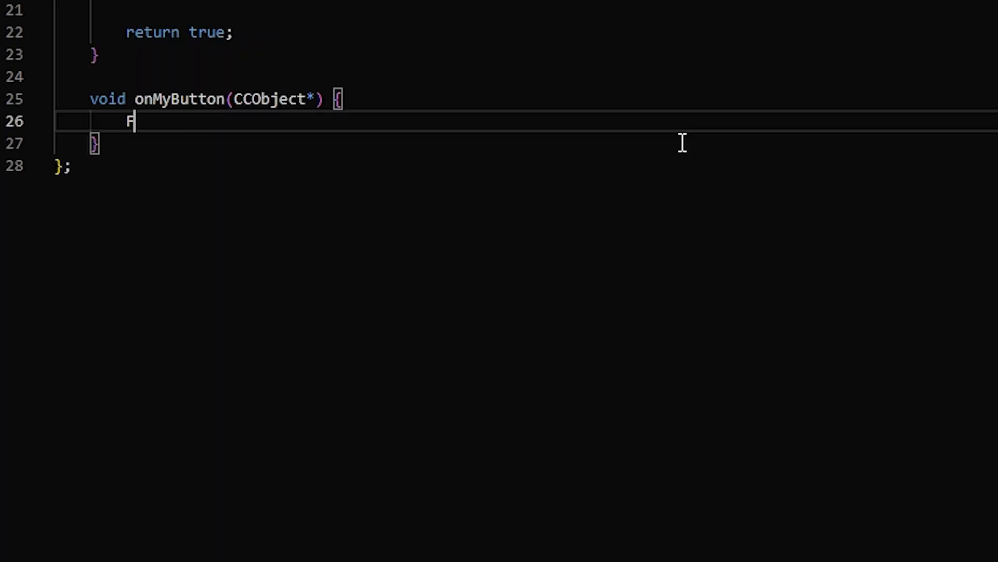
{"action": "type", "text": "LAlertLayer::create("}
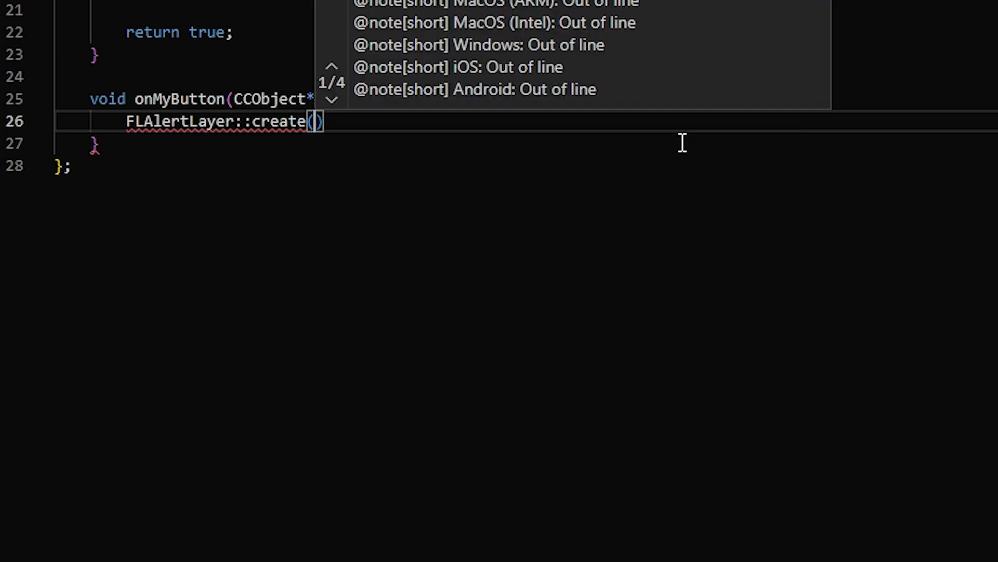
{"action": "type", "text": "\"\""}
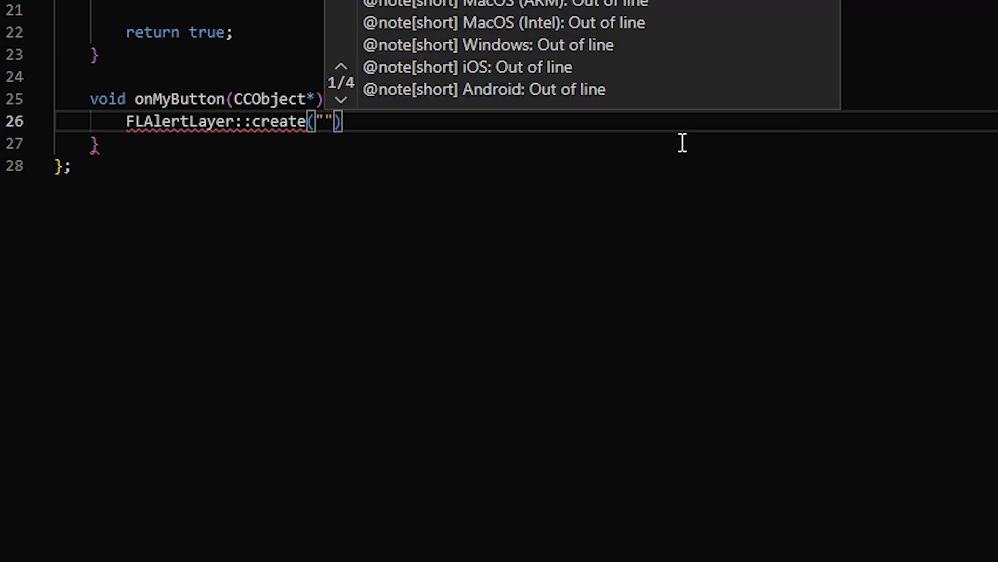
{"action": "type", "text": "\"My Mod\", \""}
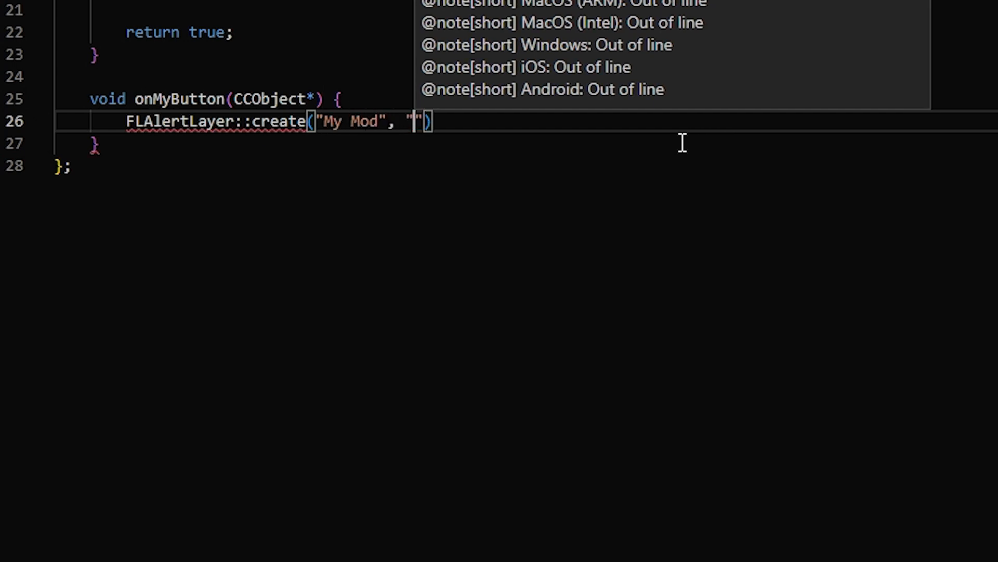
{"action": "type", "text": "This is a cool description"}
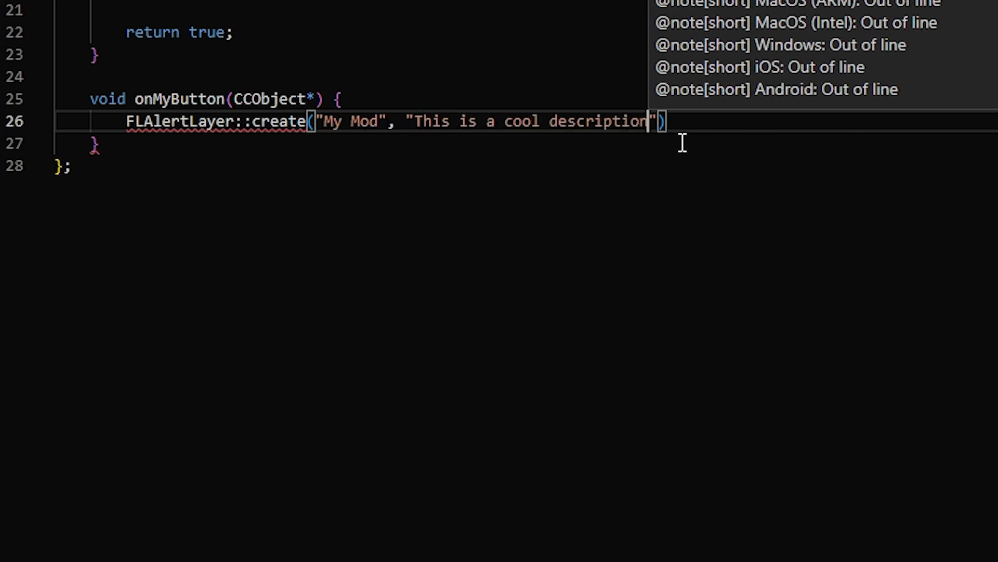
{"action": "type", "text": ", btn: \""}
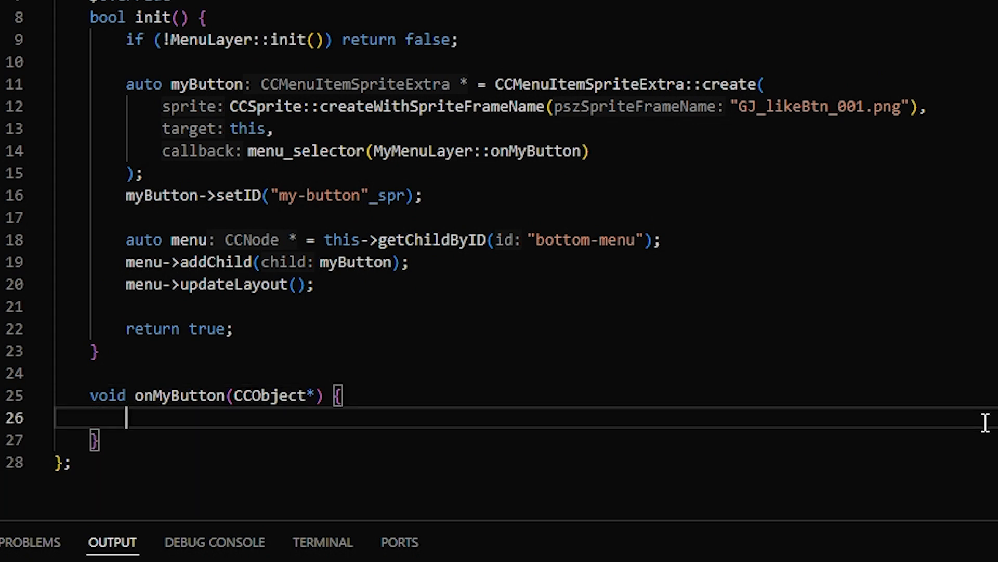
Step: Call geode::createQuickPopup with title "Confirmation" and message "Are you sure?"
{"action": "type", "text": "geode::cre"}
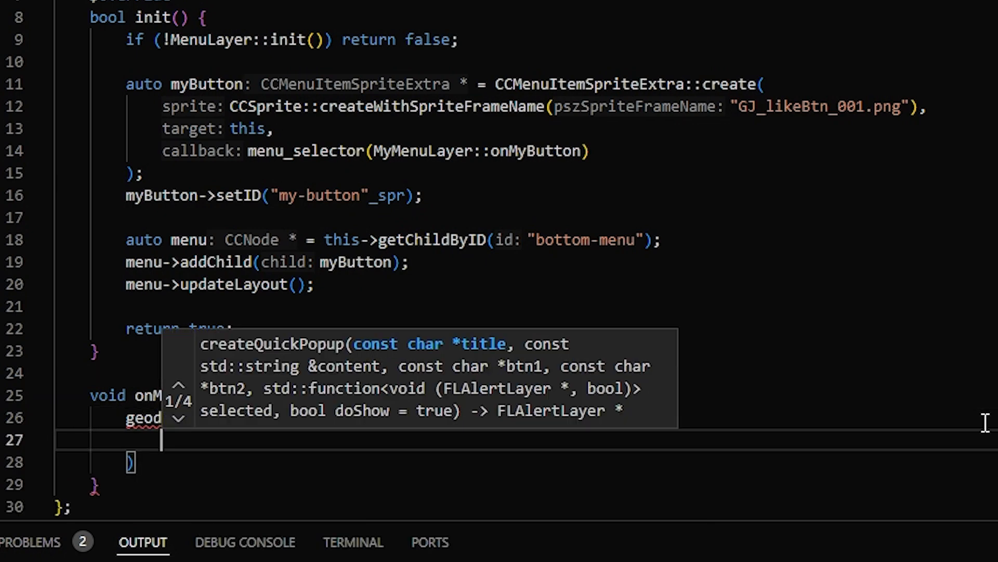
{"action": "type", "text": "\"Confirmation\","}
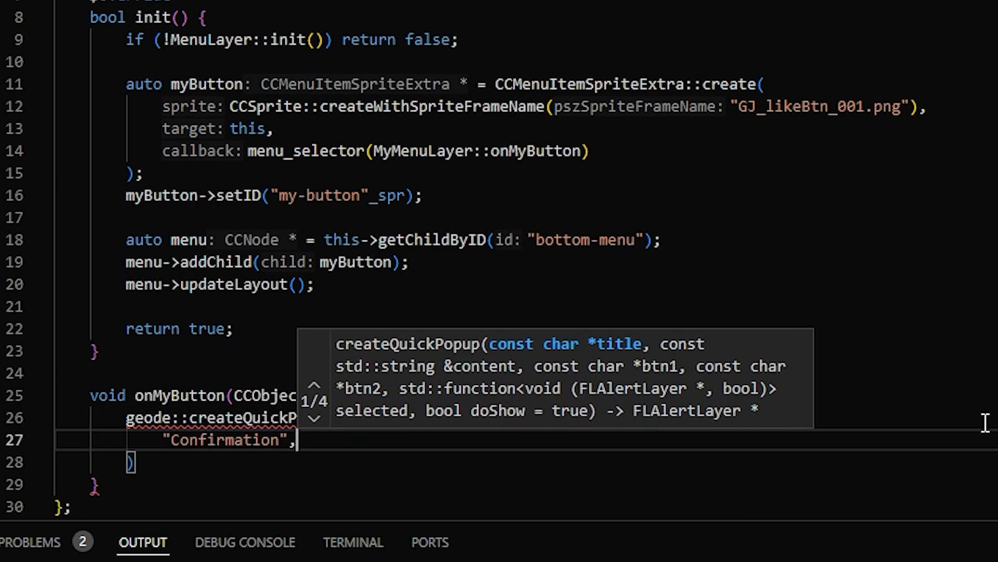
{"action": "type", "text": "\"Are you sure?\""}
{"action": "type", "text": "["}
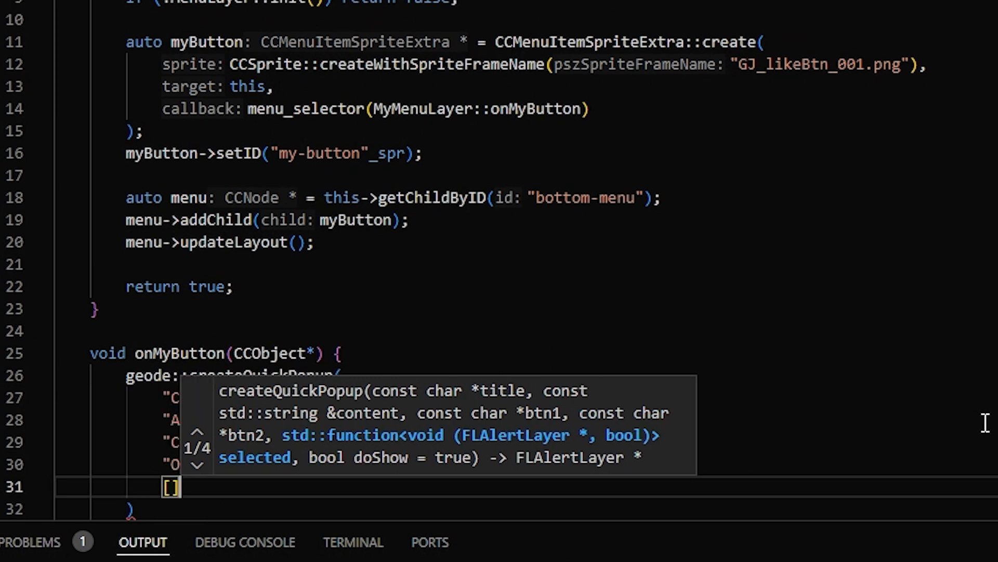
Step: Add the (FLAlertLayer*, bool selected) lambda logging "Selected {}" with log::info
{"action": "type", "text": "(FLAlertLayer*"}
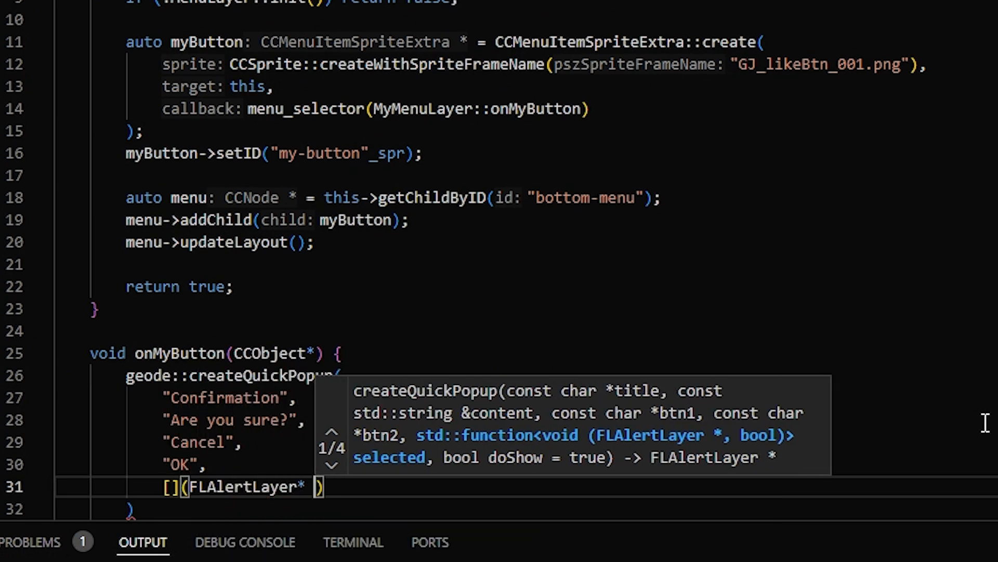
{"action": "type", "text": "layer, bool selected"}
{"action": "type", "text": "log"}
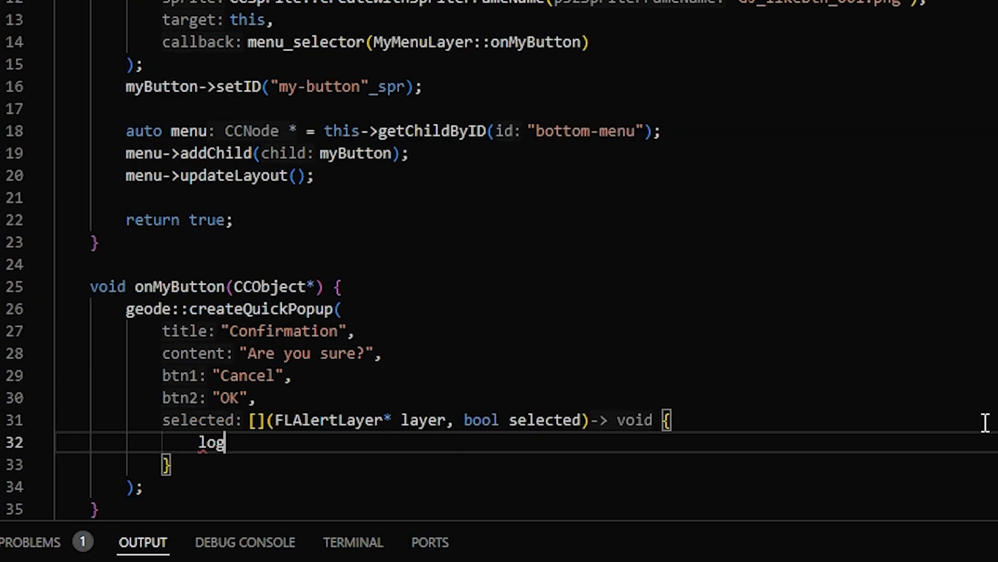
{"action": "type", "text": "::info("}
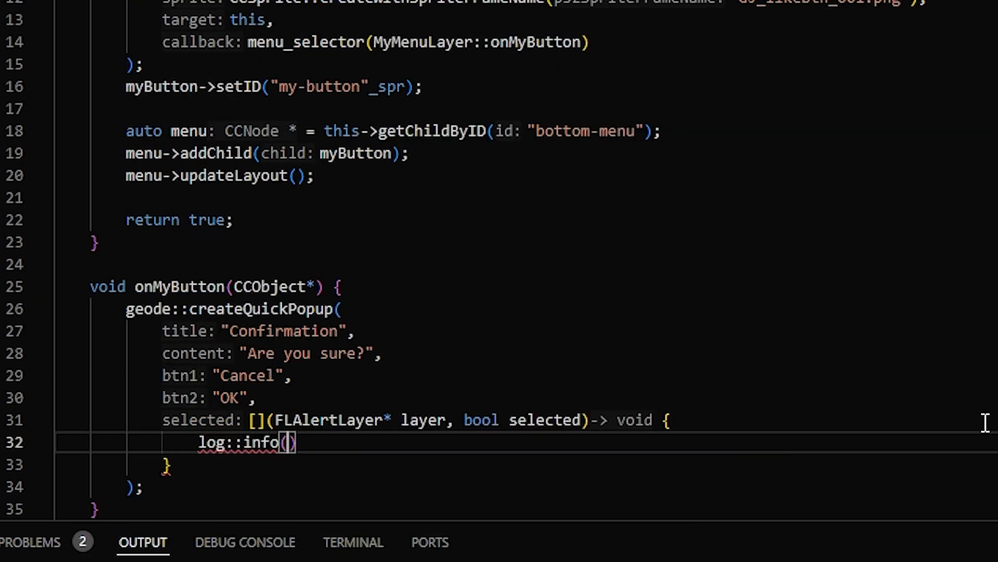
{"action": "type", "text": "\"Selected {}\", sel"}
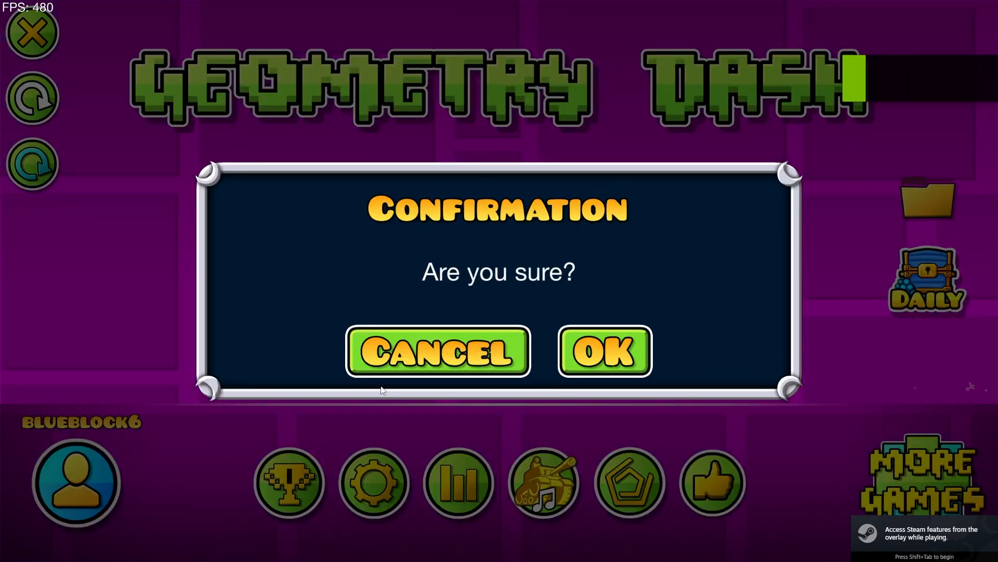
Step: Trigger the like-icon button in the main menu and answer the Confirmation popup, logging the choice
{"action": "left_click", "coordinate": [602, 351]}
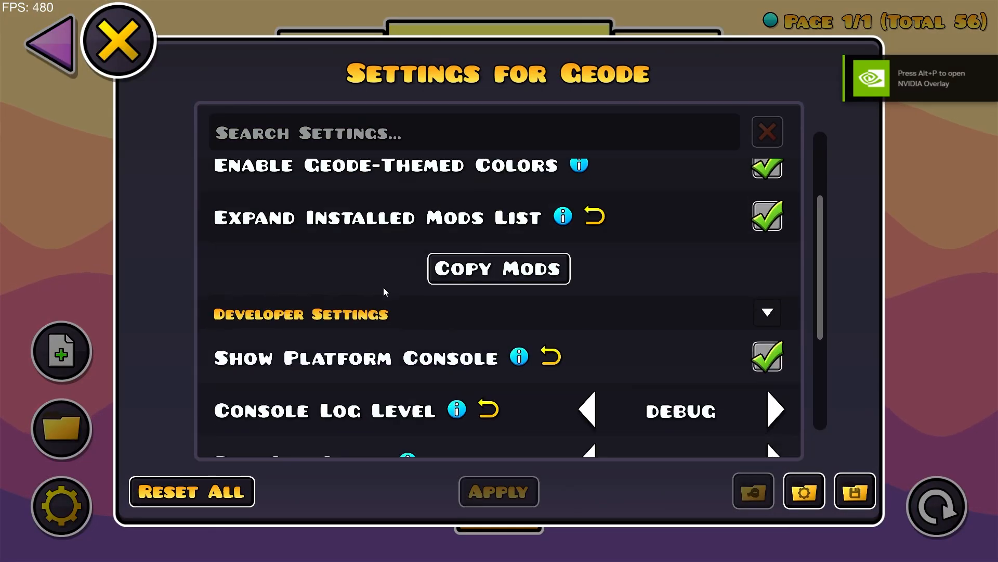
{"action": "scroll", "scroll_direction": "down", "scroll_amount": 3}
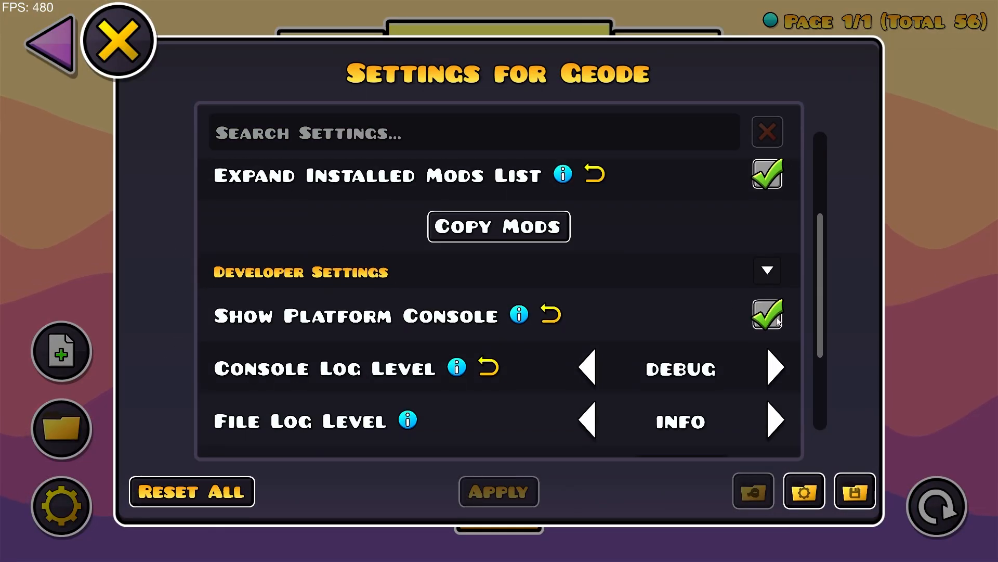
{"action": "left_click", "coordinate": [117, 41]}
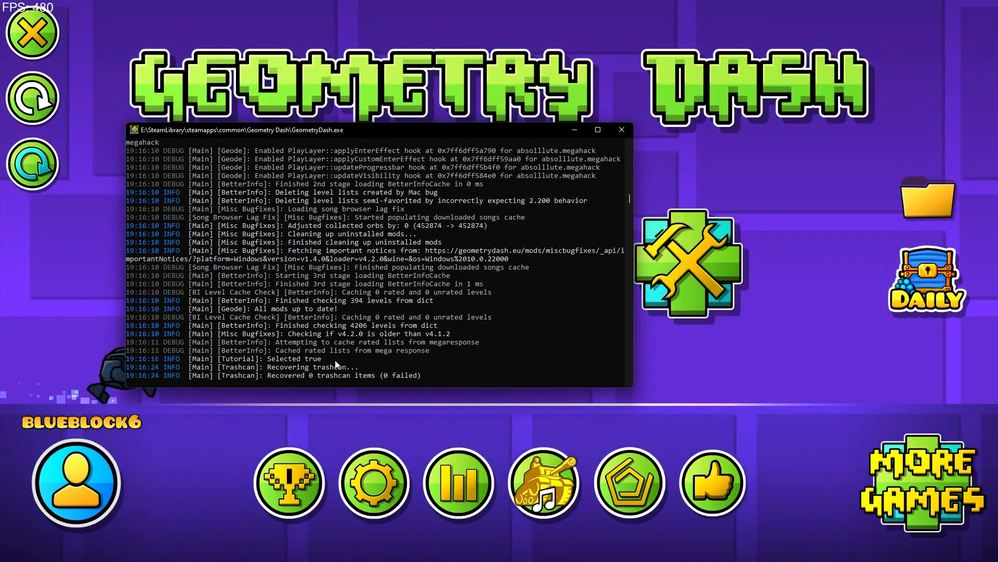
{"action": "left_click", "coordinate": [620, 130]}
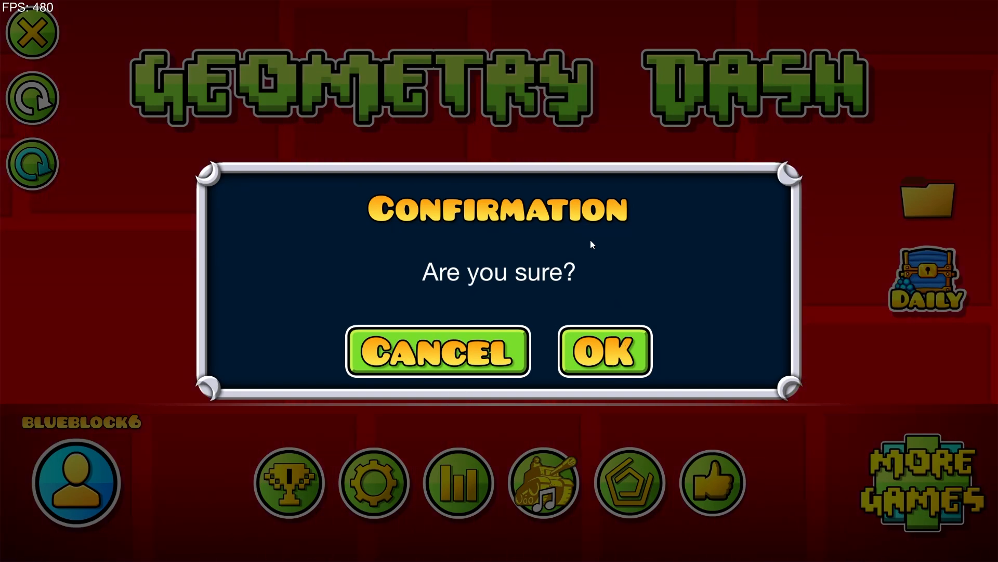
{"action": "left_click", "coordinate": [603, 350]}
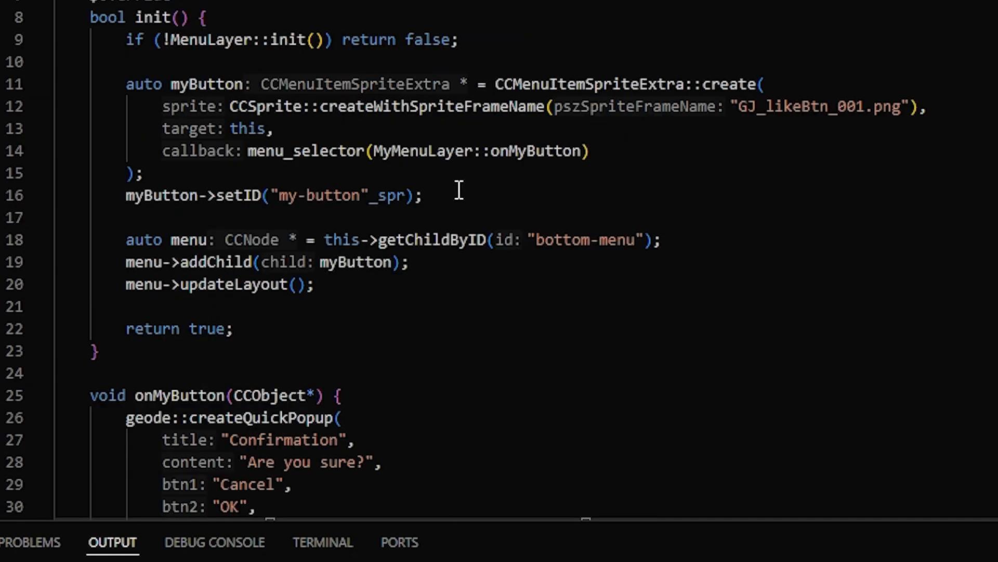
Step: Begin auto myToggle = CCMenuItem... below the button's setID line
{"action": "type", "text": "auto myToggle ="}
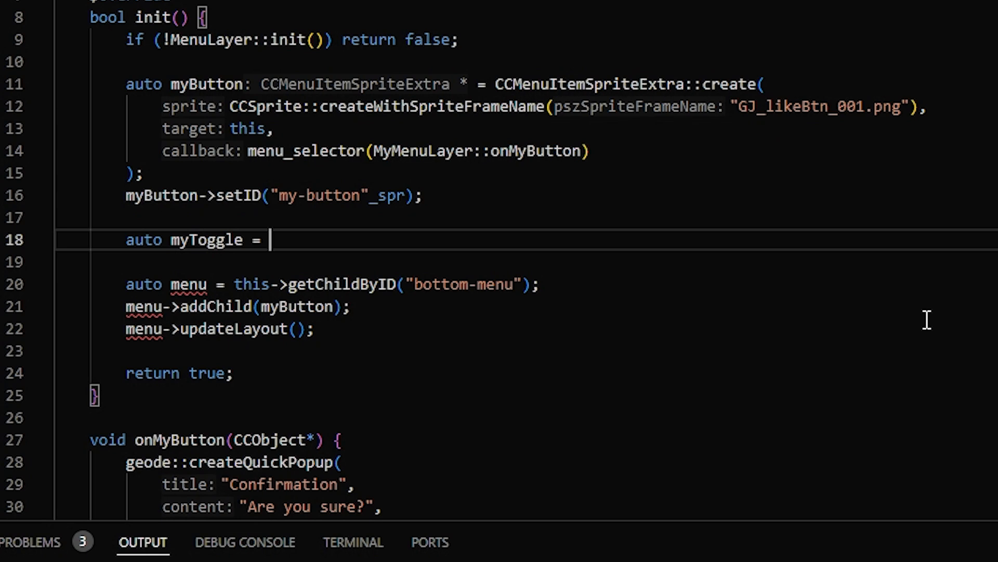
{"action": "type", "text": "CCMenuItem"}
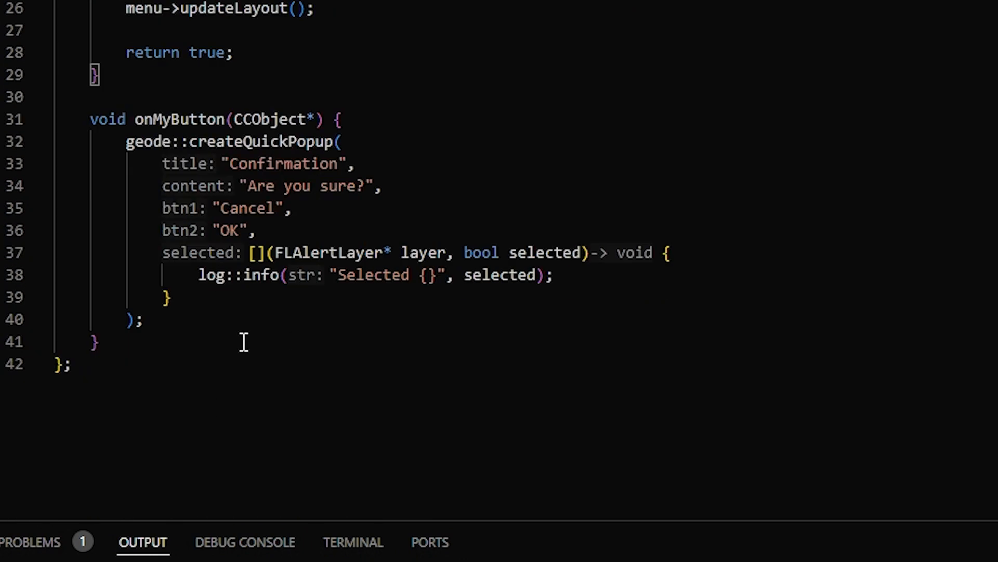
Step: Add void onMyToggler(CCObject* sender) and myToggle->setID("my-toggle"_spr);
{"action": "type", "text": "void"}
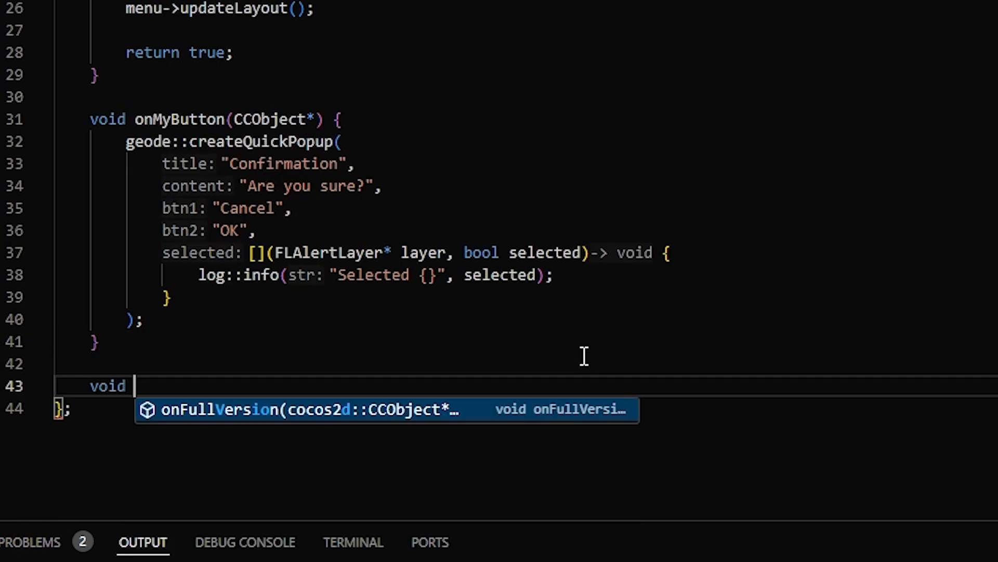
{"action": "type", "text": "onMyTo"}
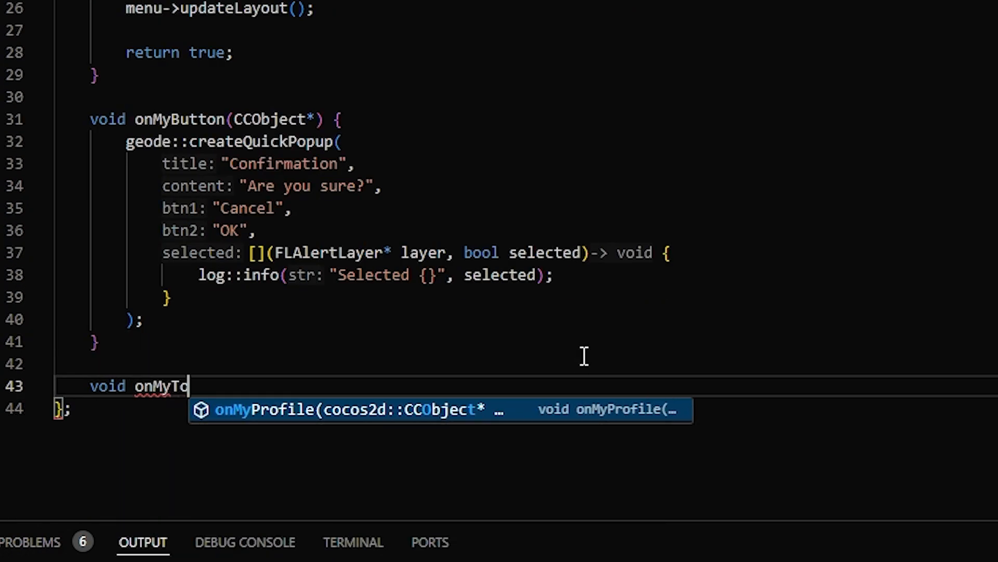
{"action": "type", "text": "ggler(CCObject"}
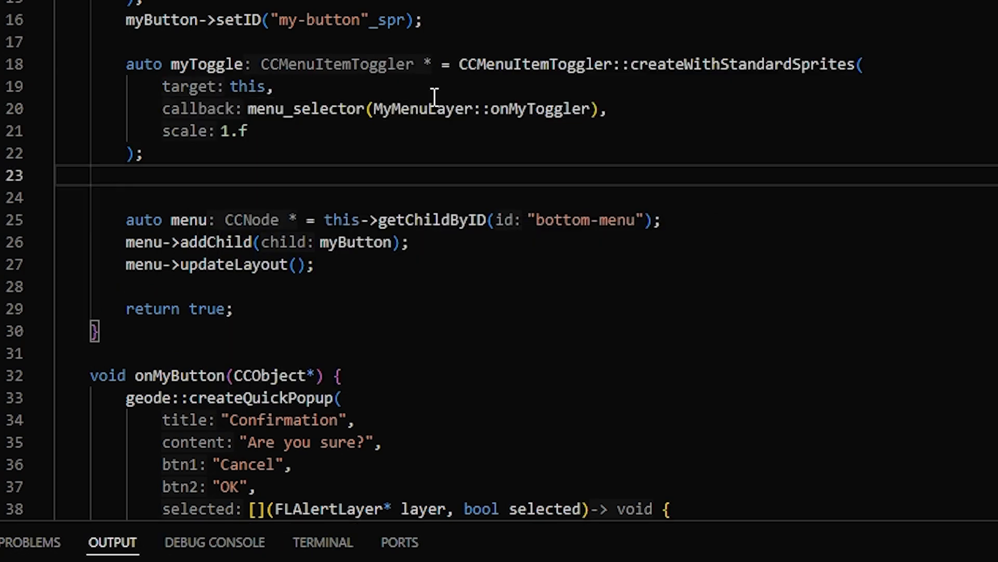
{"action": "type", "text": "myToggle->setID(\"my-toggle\"_spr);"}
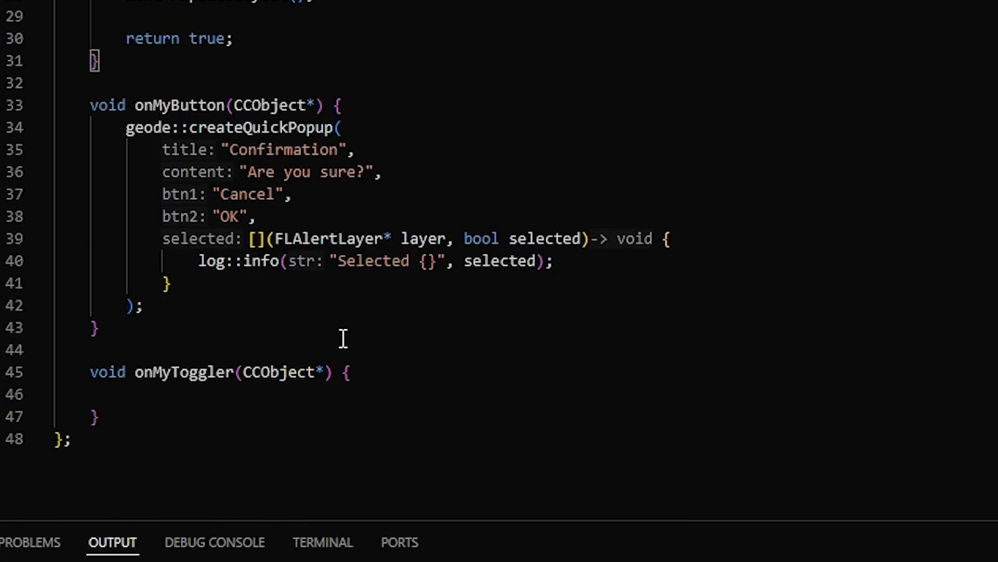
{"action": "type", "text": "sender"}
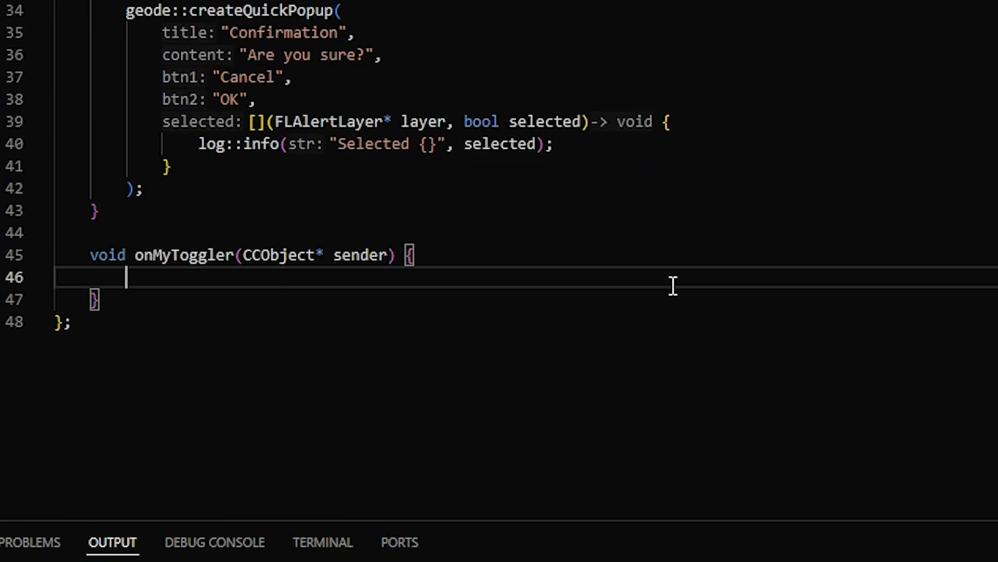
Step: Read the toggle state into bool state = static_cast<CCMenuItemToggler*>(sender)->isToggled();
{"action": "type", "text": "bool state = static_cast<CCMenuItemToggler*>(sender)-"}
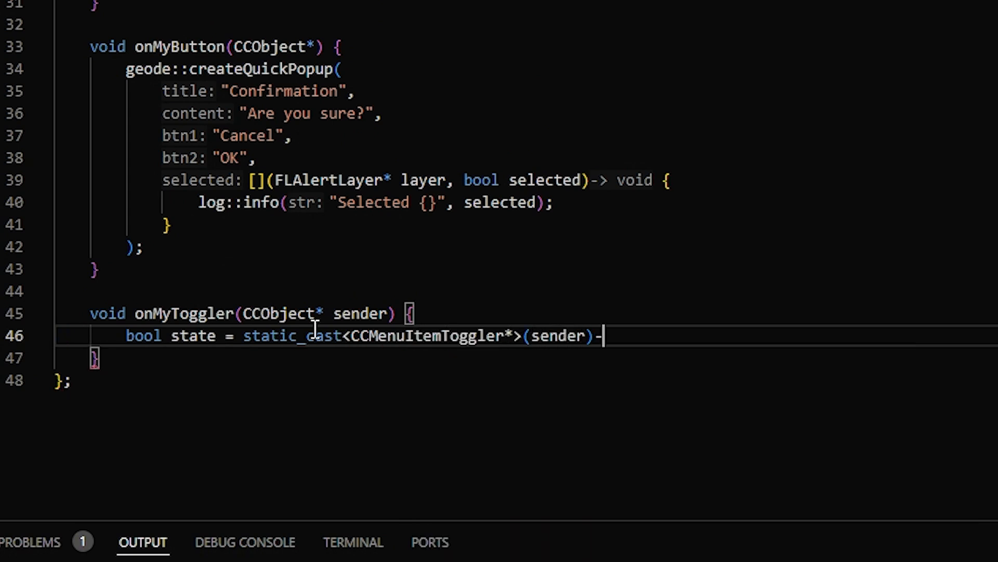
{"action": "type", "text": "isToggled()"}
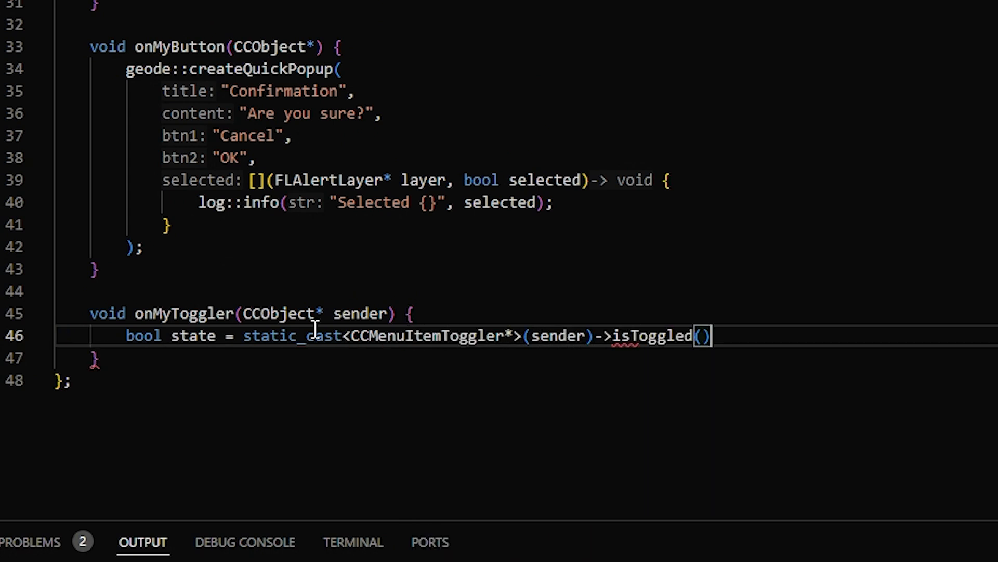
{"action": "type", "text": ";"}
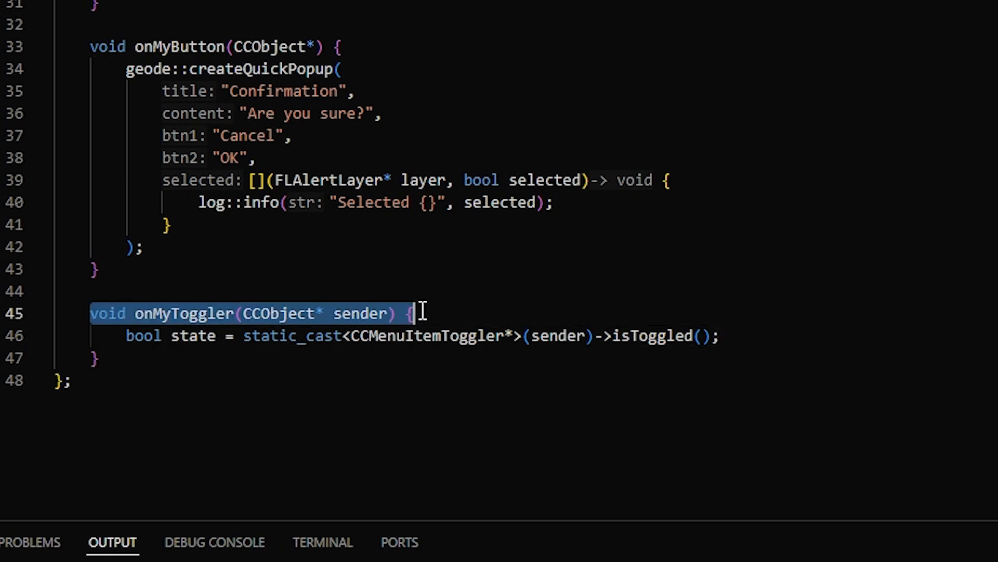
{"action": "mouse_move", "coordinate": [663, 336]}
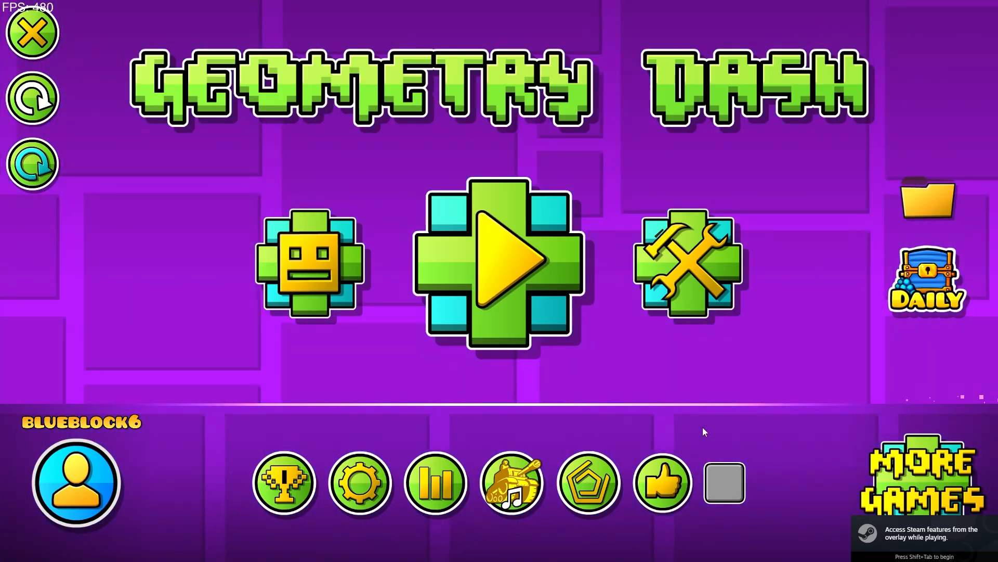
{"action": "left_click", "coordinate": [724, 482]}
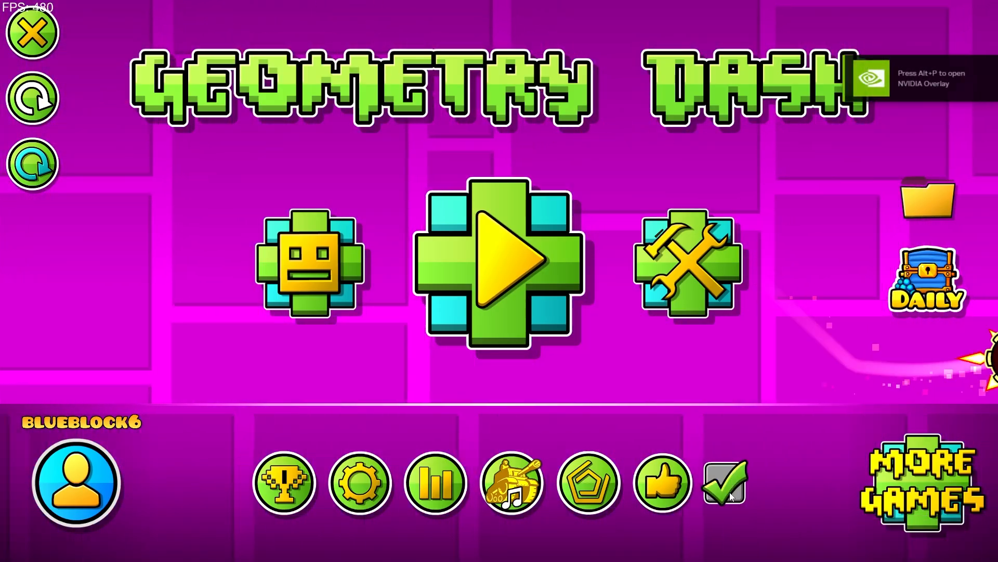
{"action": "left_click", "coordinate": [724, 482]}
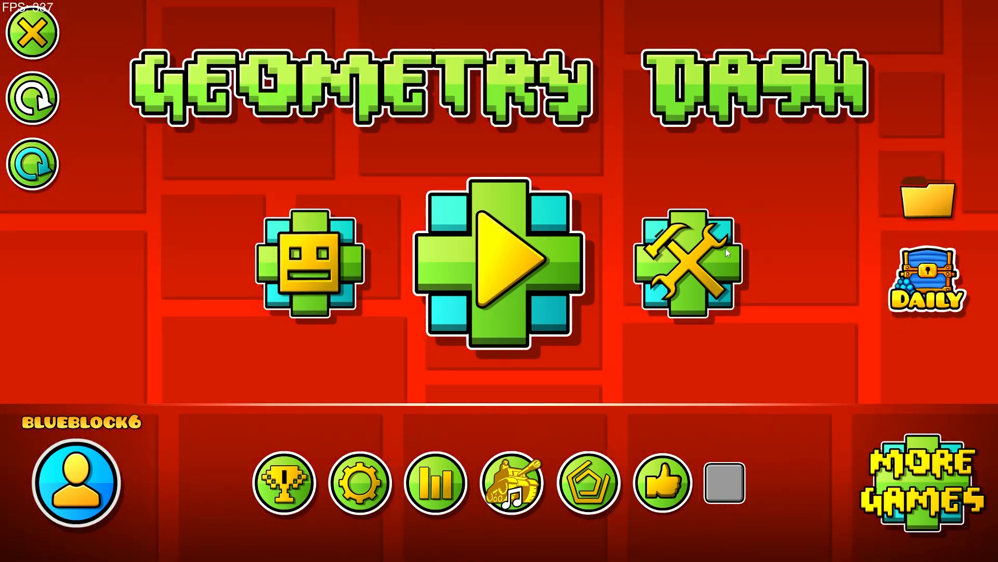
Step: View Unnamed 11's Rate Stars popup and its details showing a requested 3-star rate
{"action": "left_click", "coordinate": [503, 258]}
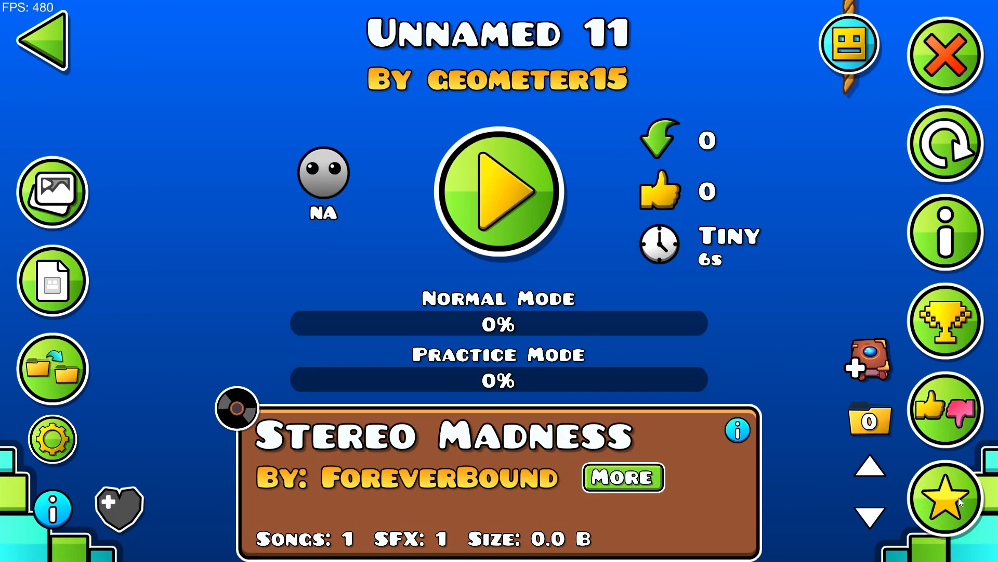
{"action": "left_click", "coordinate": [946, 498]}
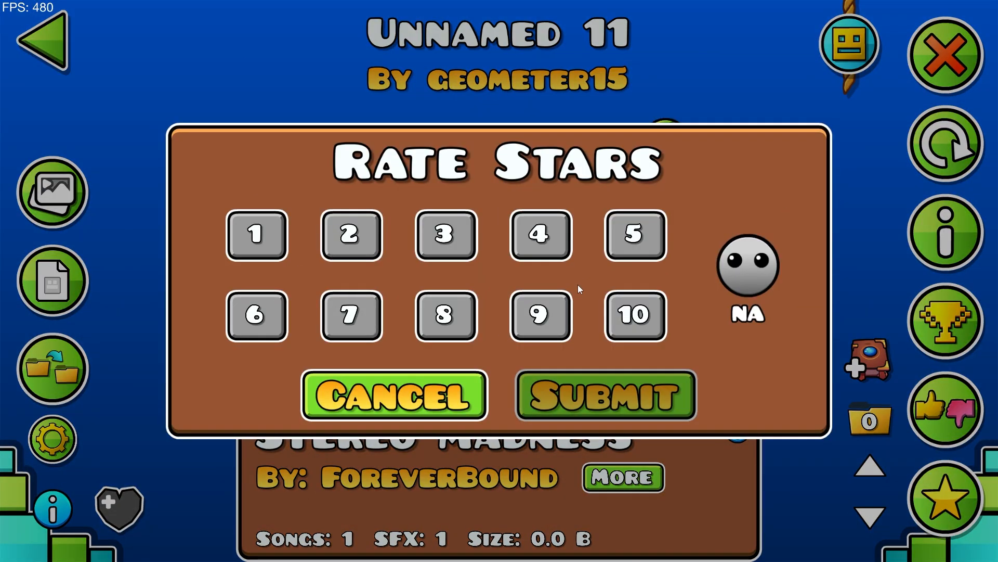
{"action": "left_click", "coordinate": [393, 393]}
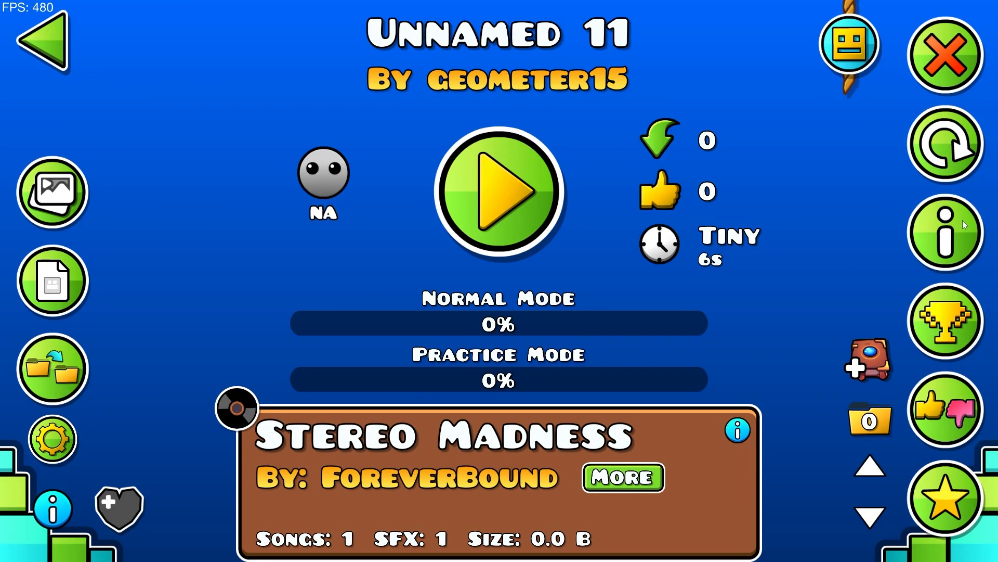
{"action": "left_click", "coordinate": [945, 232]}
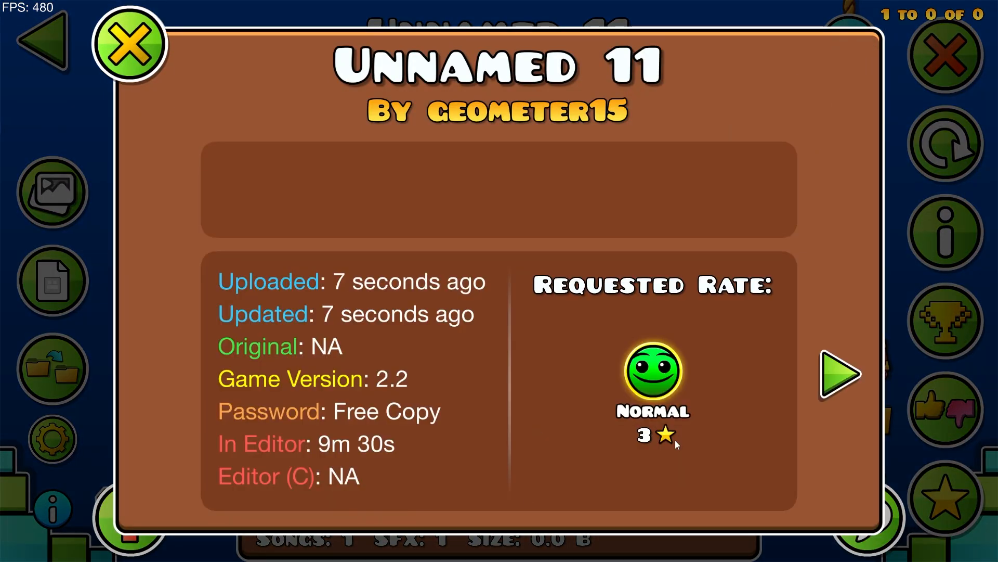
{"action": "left_click", "coordinate": [127, 44]}
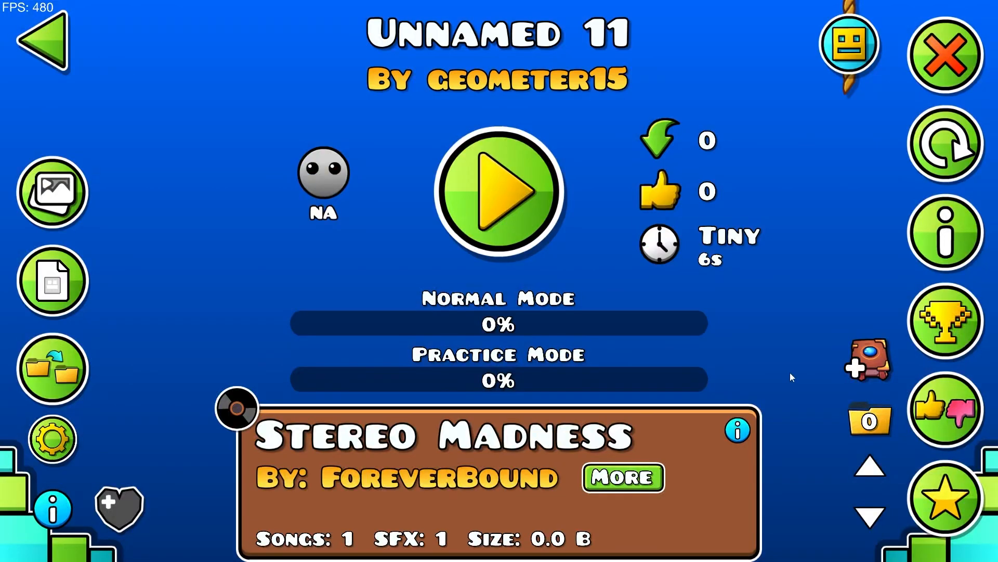
{"action": "mouse_move", "coordinate": [744, 294]}
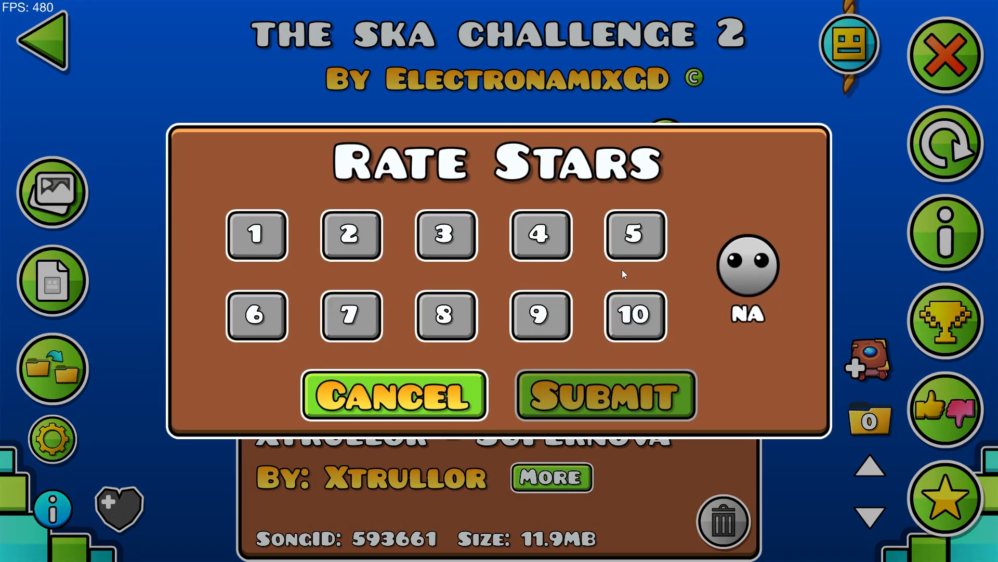
{"action": "mouse_move", "coordinate": [560, 268]}
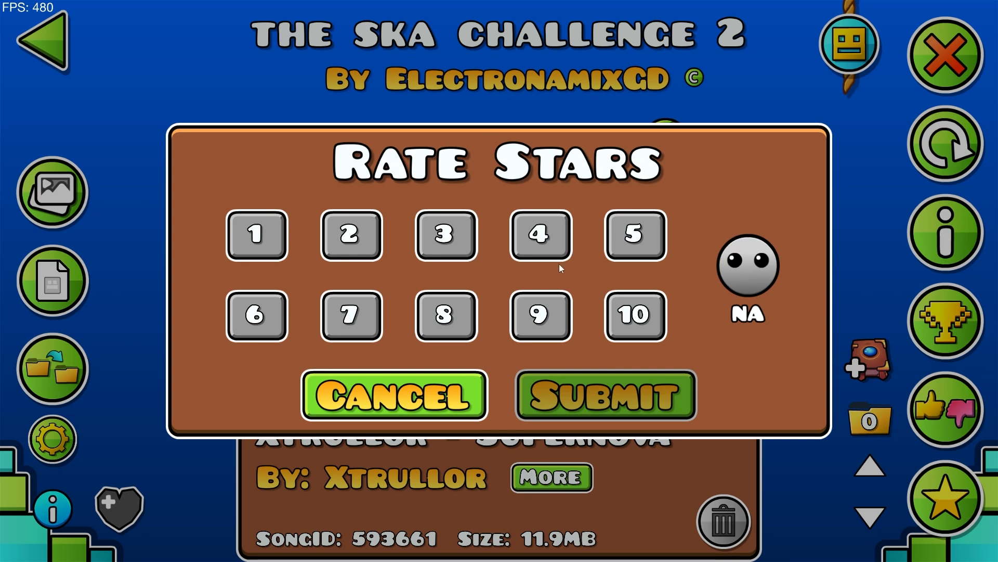
{"action": "mouse_move", "coordinate": [761, 228]}
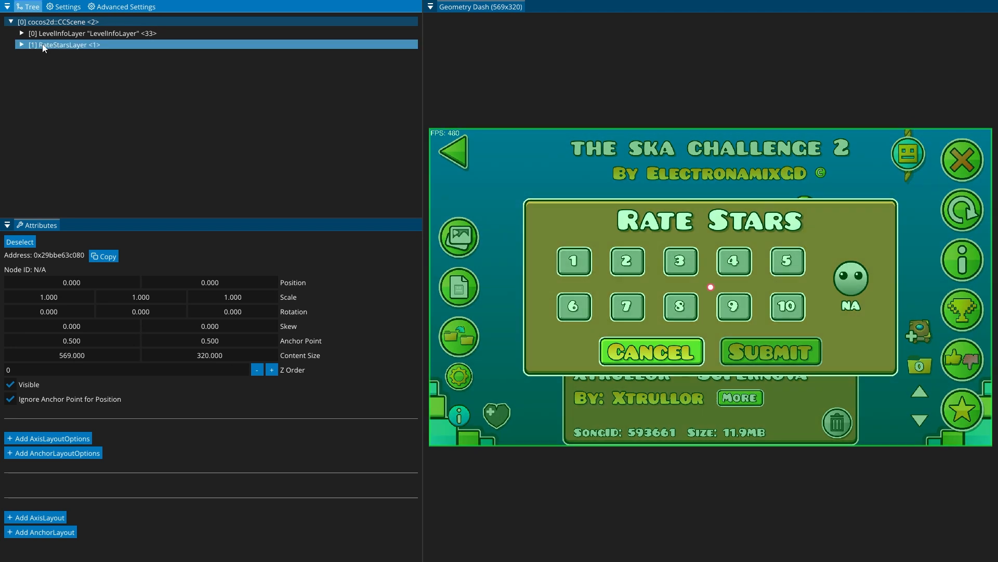
Step: Expand RateStarsLayer down through its main layer to the CCMenu holding the star buttons
{"action": "left_click", "coordinate": [21, 44]}
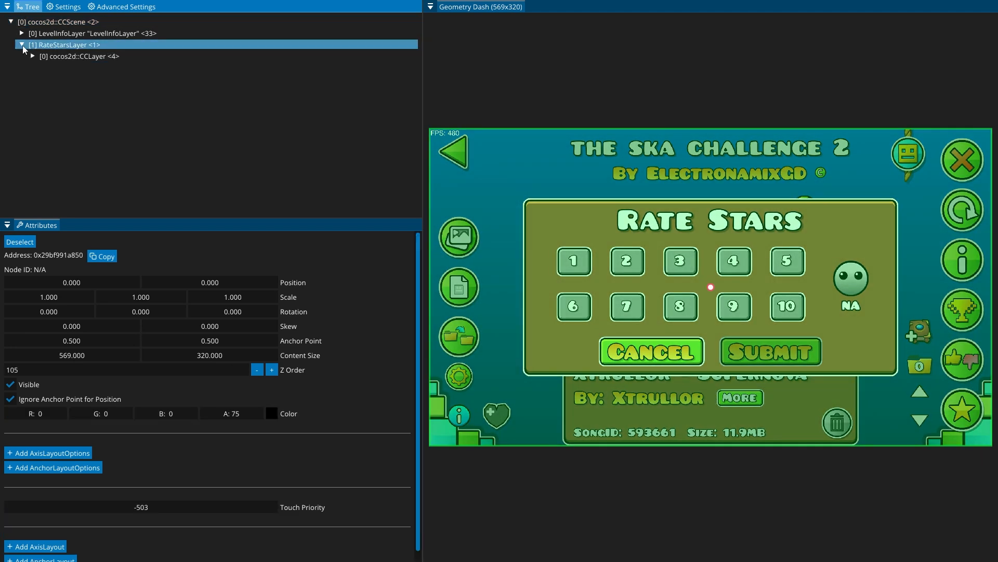
{"action": "left_click", "coordinate": [32, 56]}
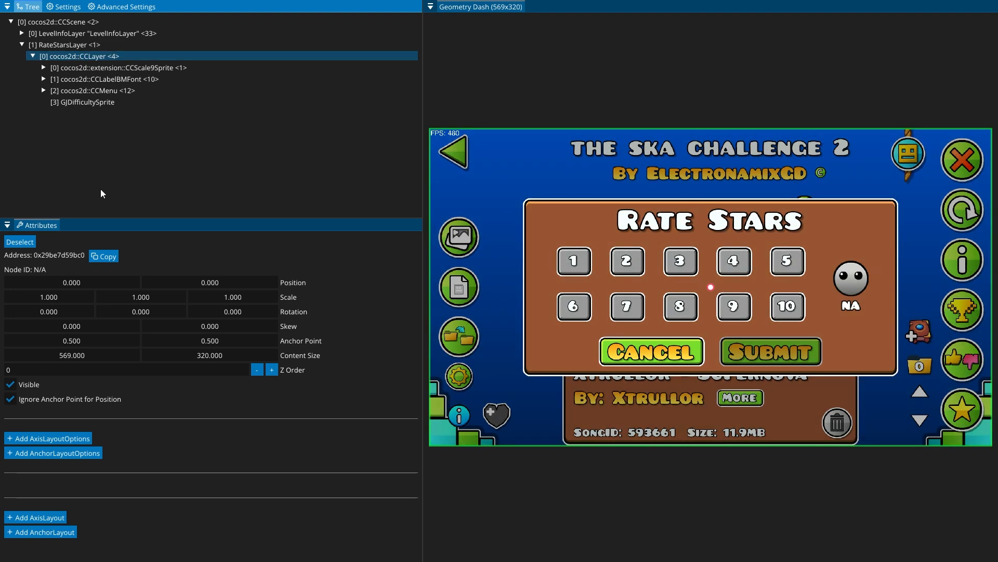
{"action": "mouse_move", "coordinate": [103, 192]}
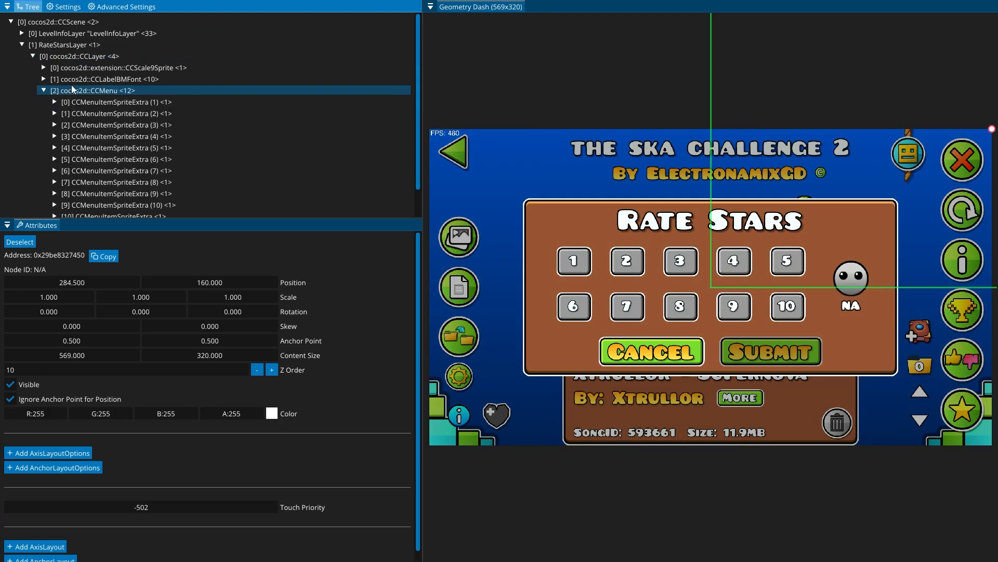
{"action": "left_click", "coordinate": [81, 56]}
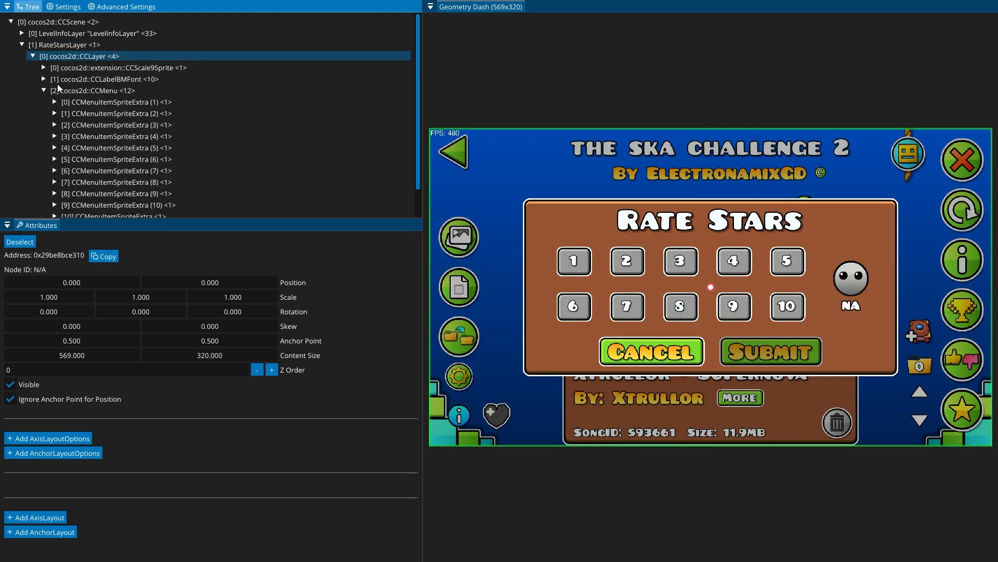
{"action": "left_click", "coordinate": [116, 158]}
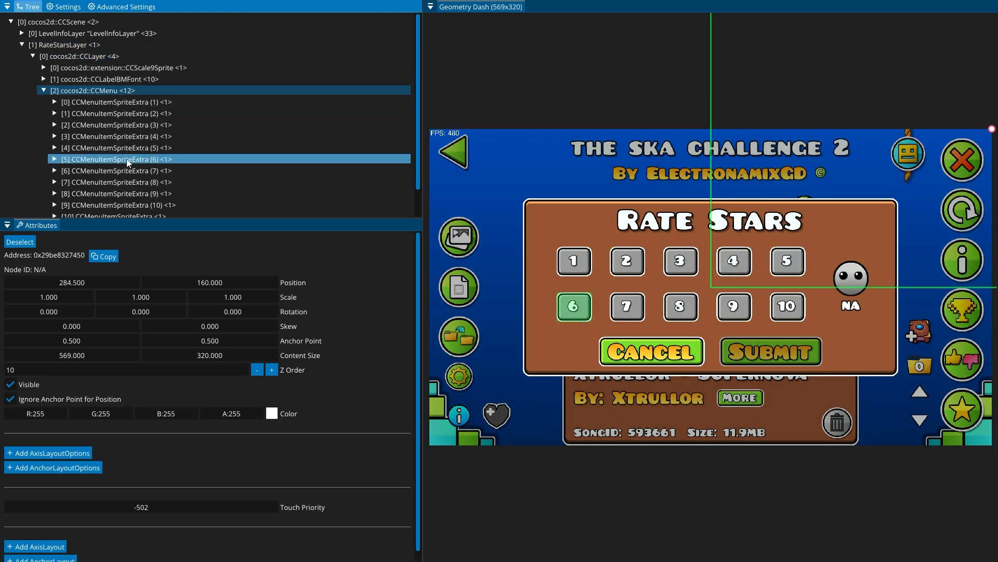
Step: Inspect a star button's CCMenuItemSpriteExtra and the first button's CCLabelBMFont label
{"action": "left_click", "coordinate": [116, 102]}
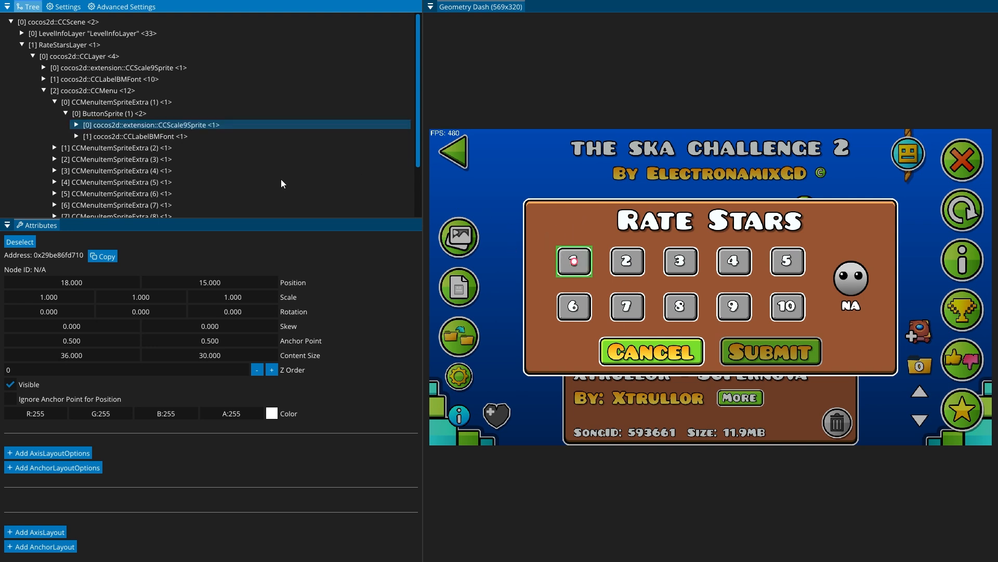
{"action": "left_click", "coordinate": [135, 136]}
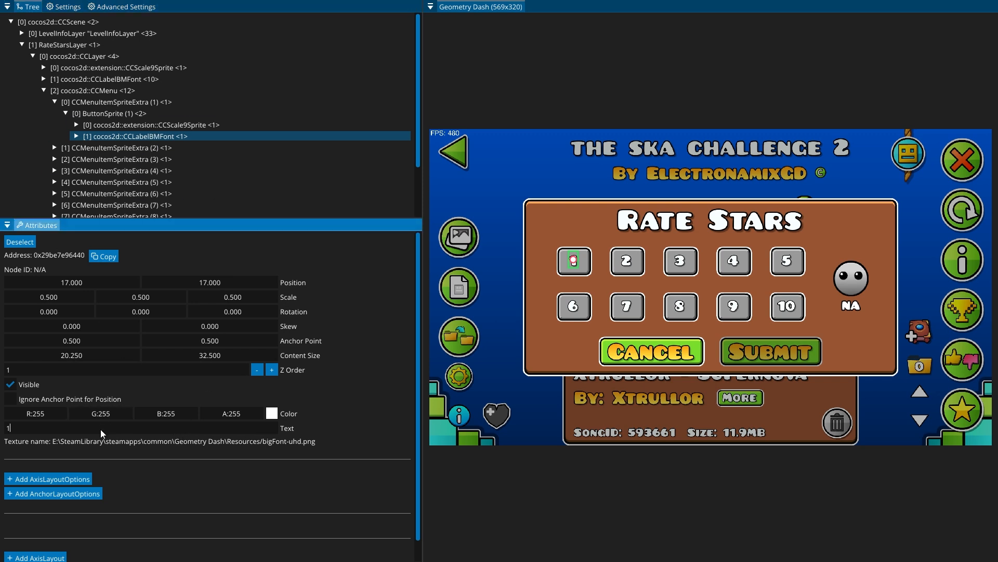
{"action": "type", "text": "oigeroigjore"}
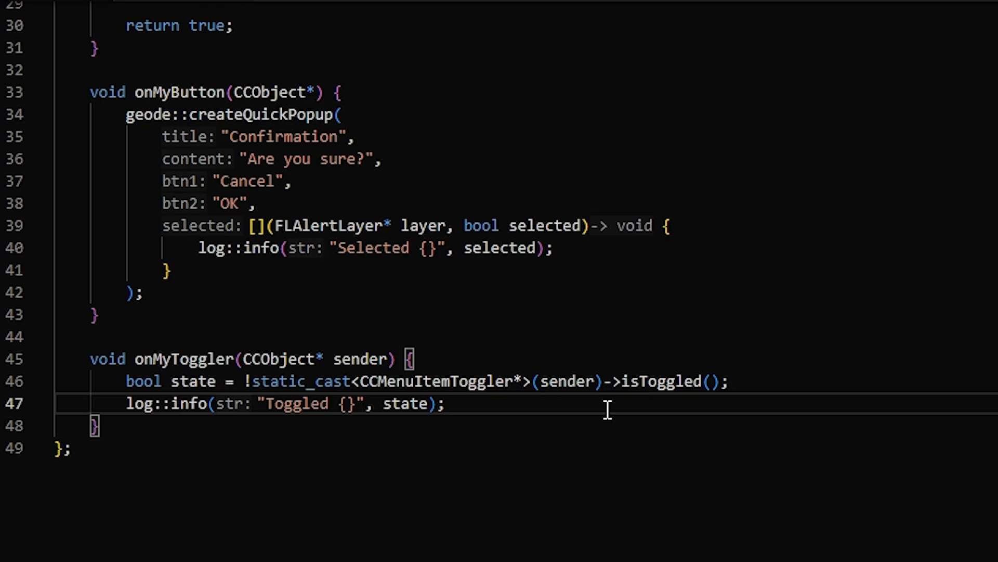
Step: Include the Geode header and write $modify(RateStarsLayer) with an $override init calling the original
{"action": "scroll", "scroll_direction": "up", "scroll_amount": 3}
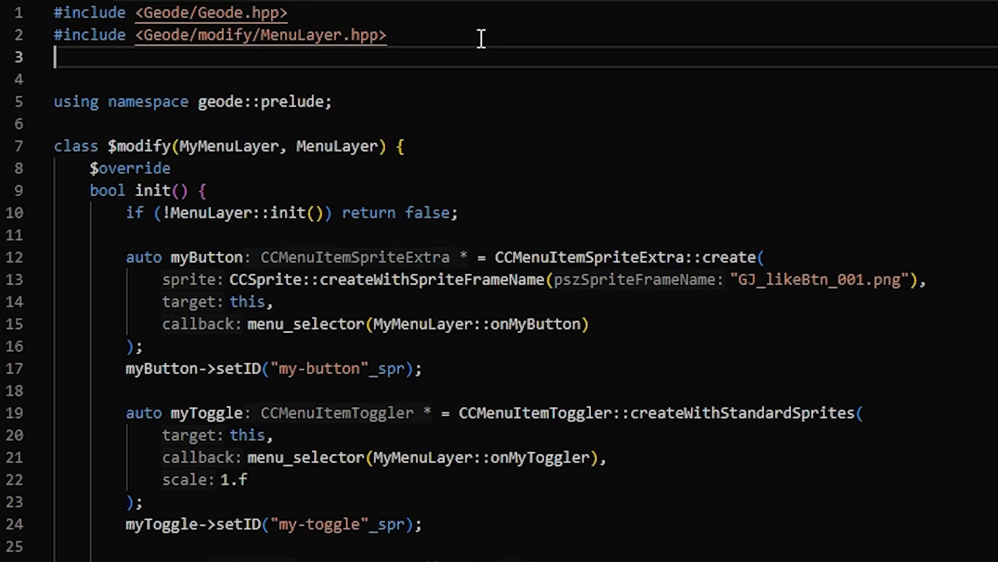
{"action": "type", "text": "#include <Geode/"}
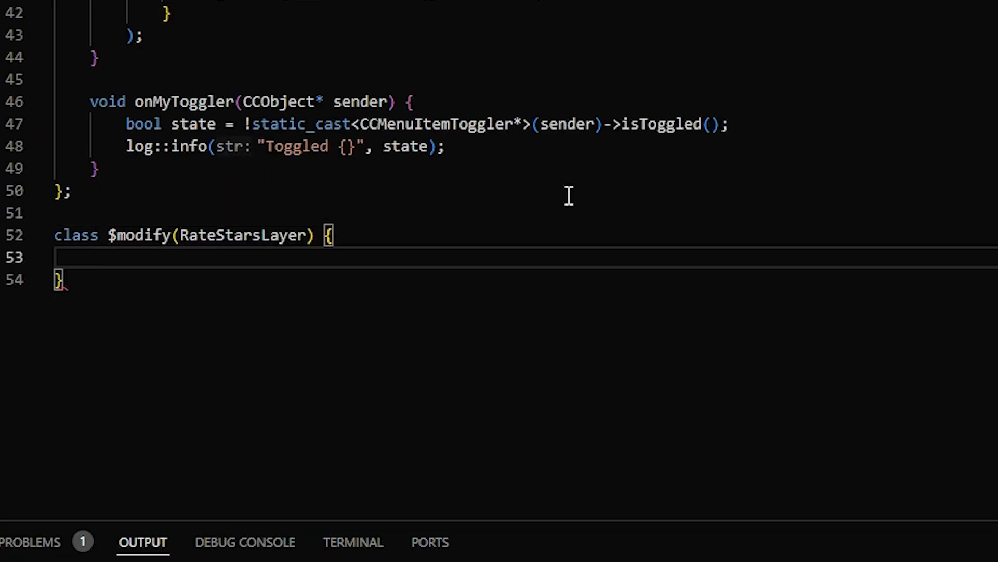
{"action": "type", "text": "$override"}
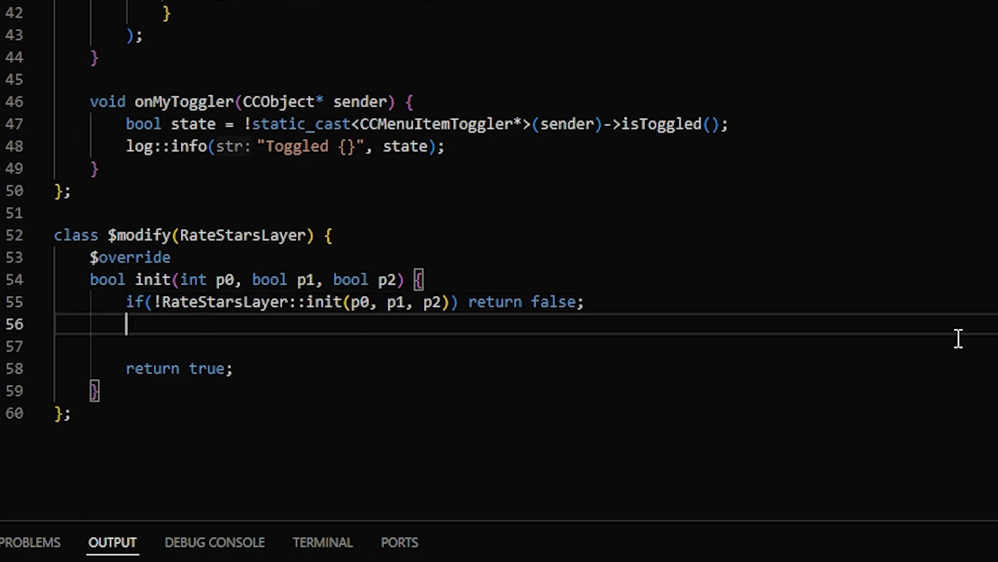
Step: Fetch the saved level via GameLevelManager::get() and read its m_starsRequested
{"action": "key", "text": "Enter"}
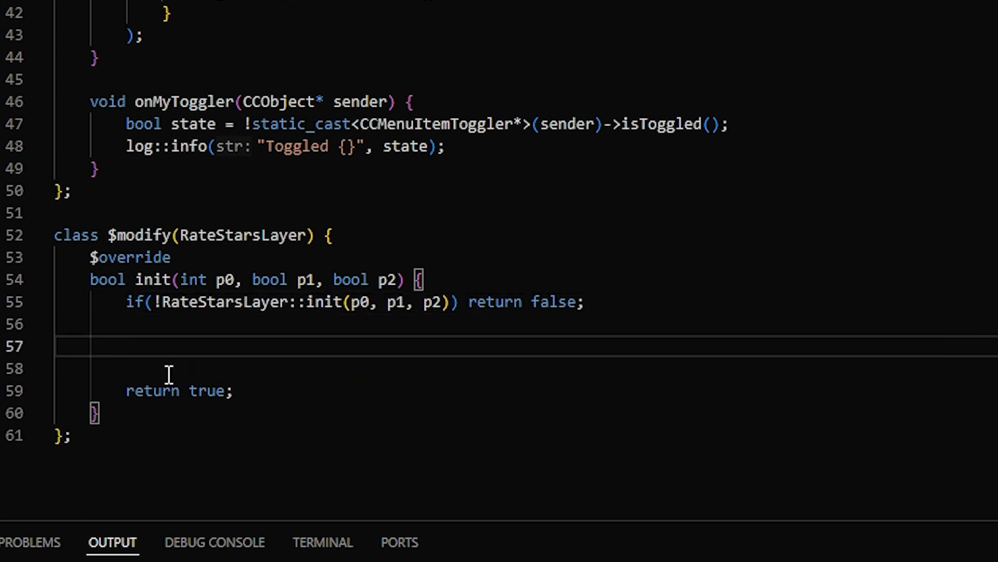
{"action": "type", "text": "auto level = G"}
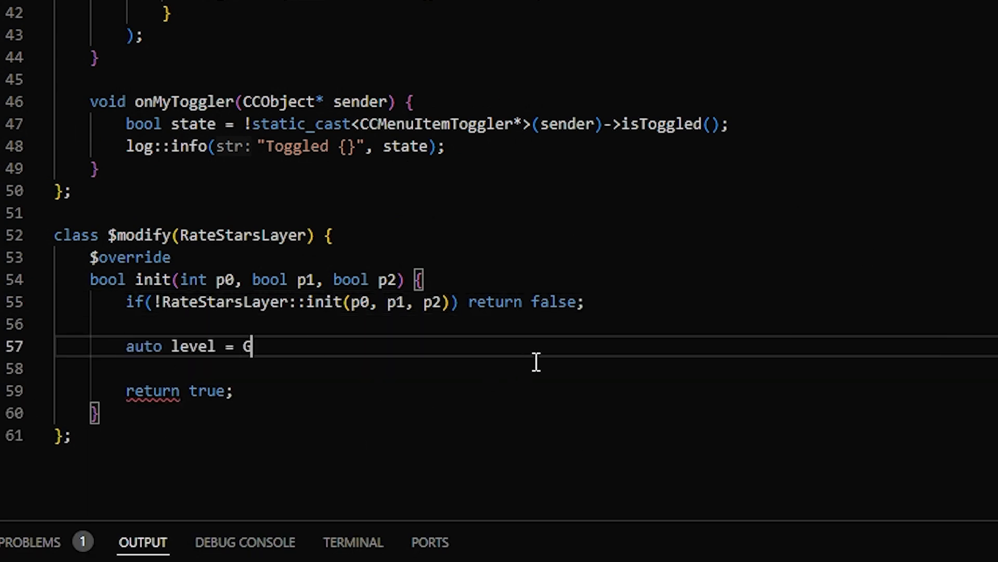
{"action": "type", "text": "GameLevelManager::"}
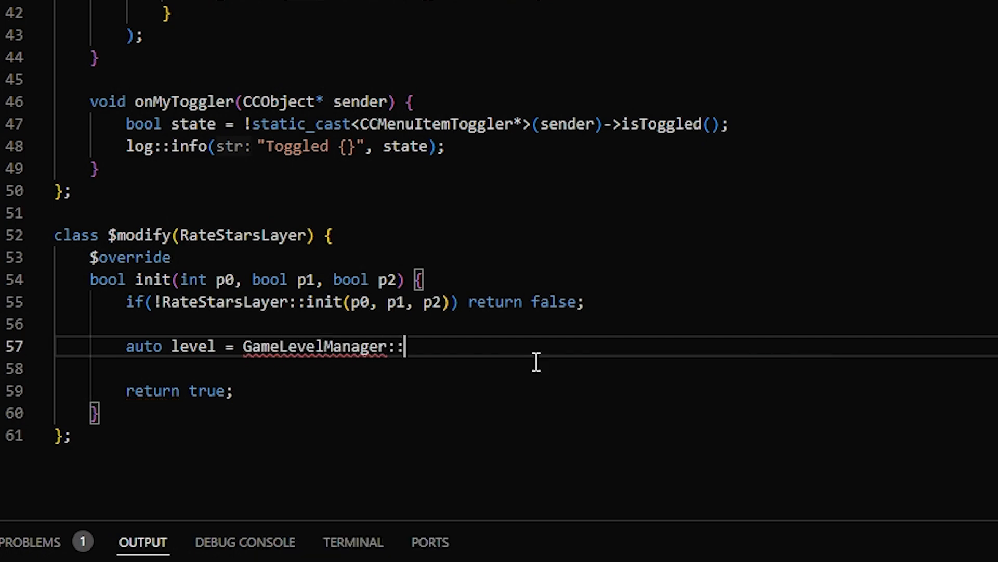
{"action": "type", "text": "get()->getSavedLevel("}
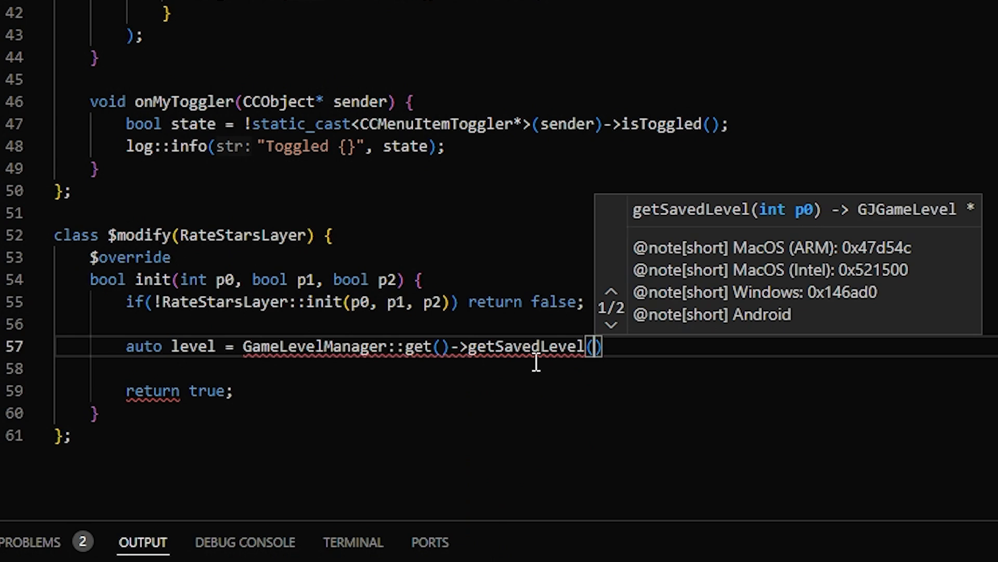
{"action": "type", "text": "m_levelID"}
{"action": "type", "text": "if(requested <= 0"}
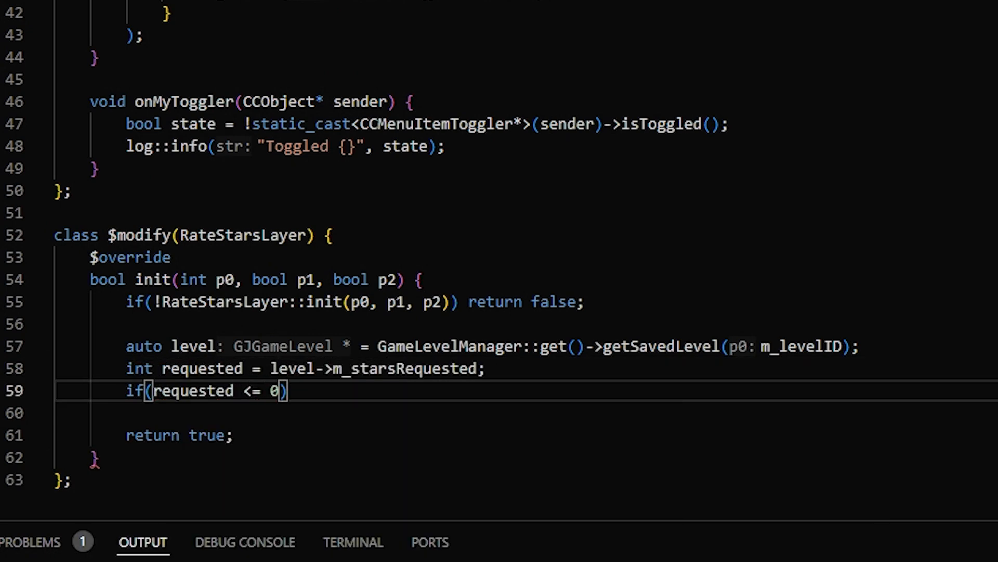
Step: Return true early when requested is <= 0 or > 10
{"action": "type", "text": "|| requested > 10"}
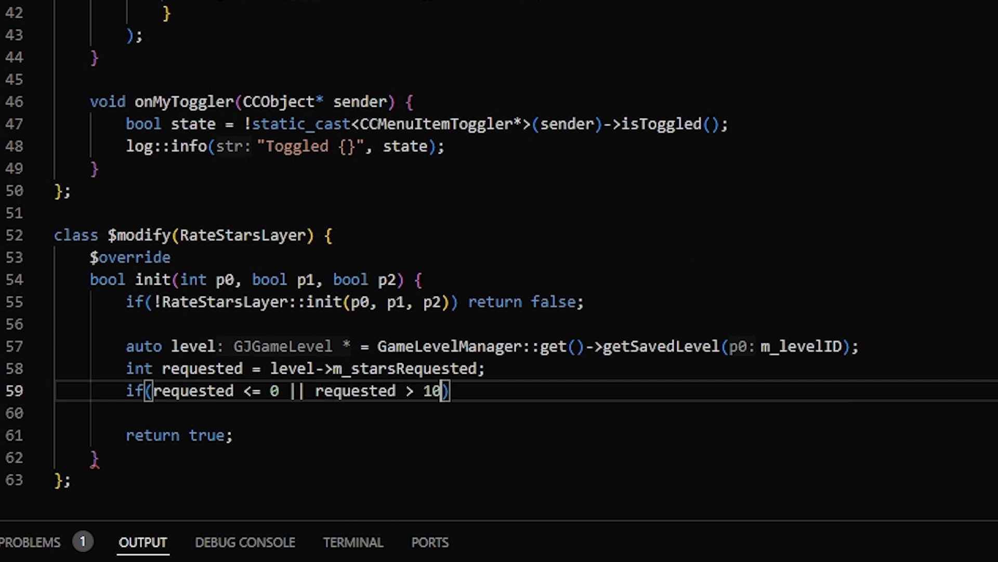
{"action": "type", "text": "r"}
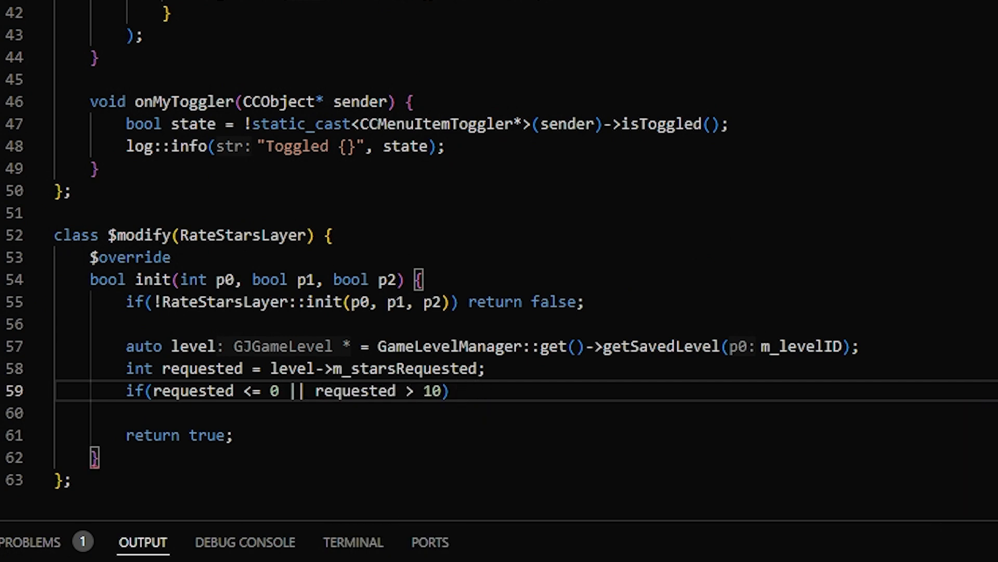
{"action": "type", "text": "return true;"}
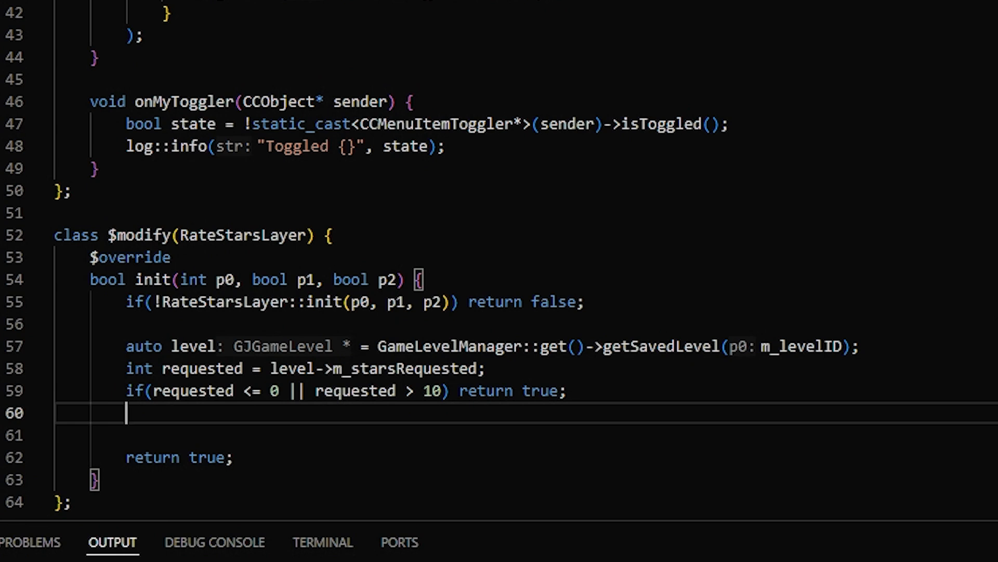
Step: Chain m_mainLayer's CCMenu at index 0 to the CCMenuItemSpriteExtra at requested - 1
{"action": "type", "text": "m_mainLayer"}
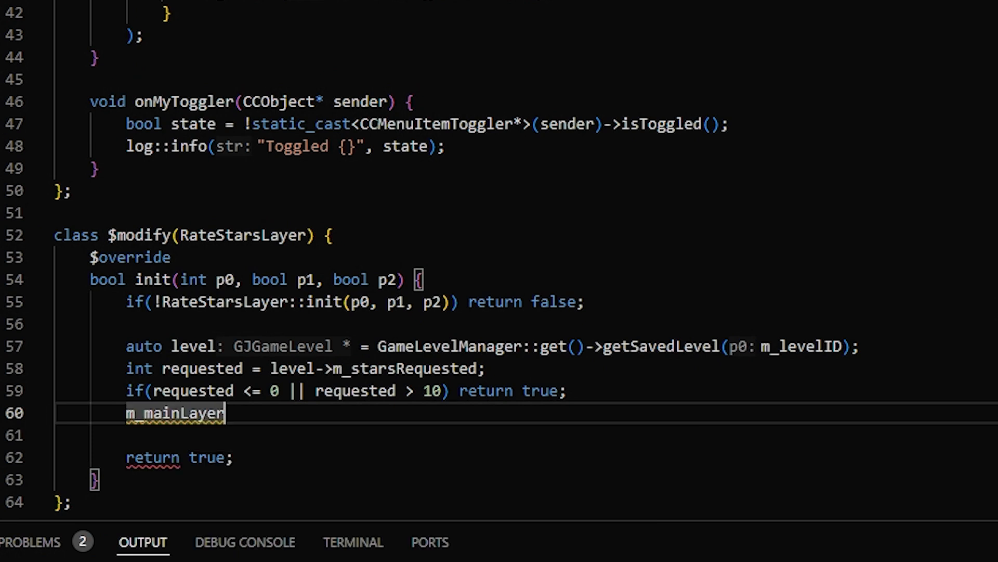
{"action": "type", "text": "->getChildByType<CC("}
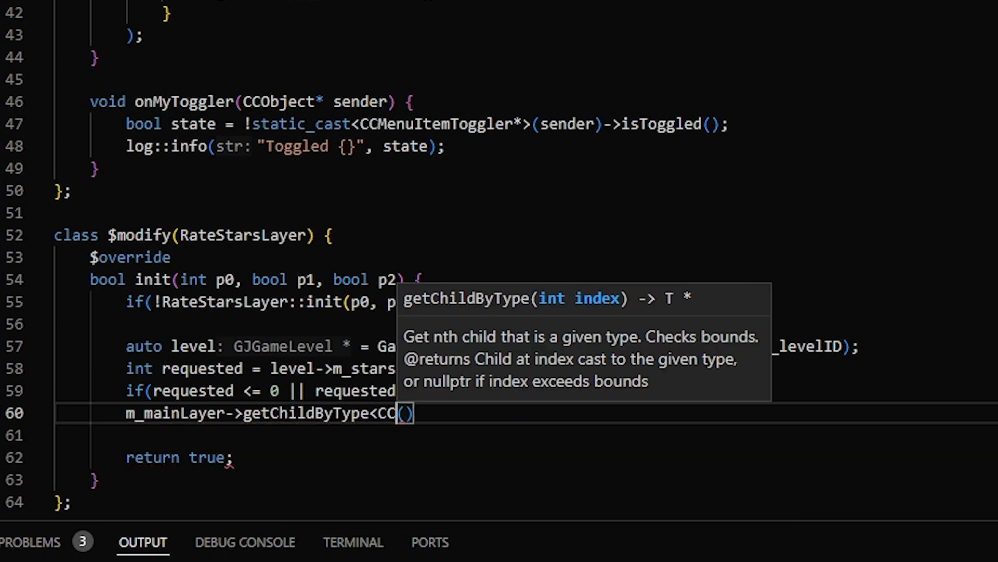
{"action": "type", "text": "CCMenu>"}
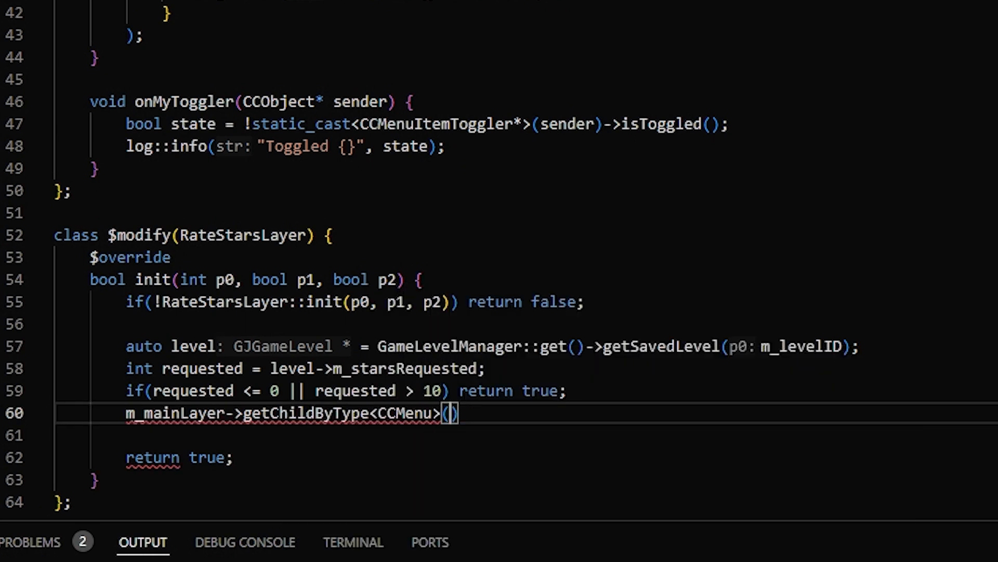
{"action": "type", "text": "index: 0"}
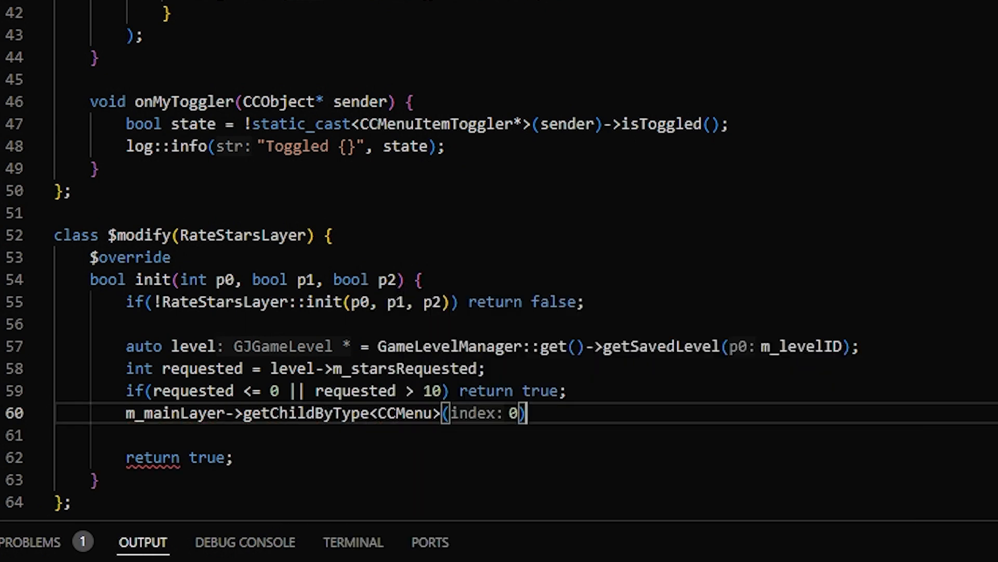
{"action": "key", "text": "enter"}
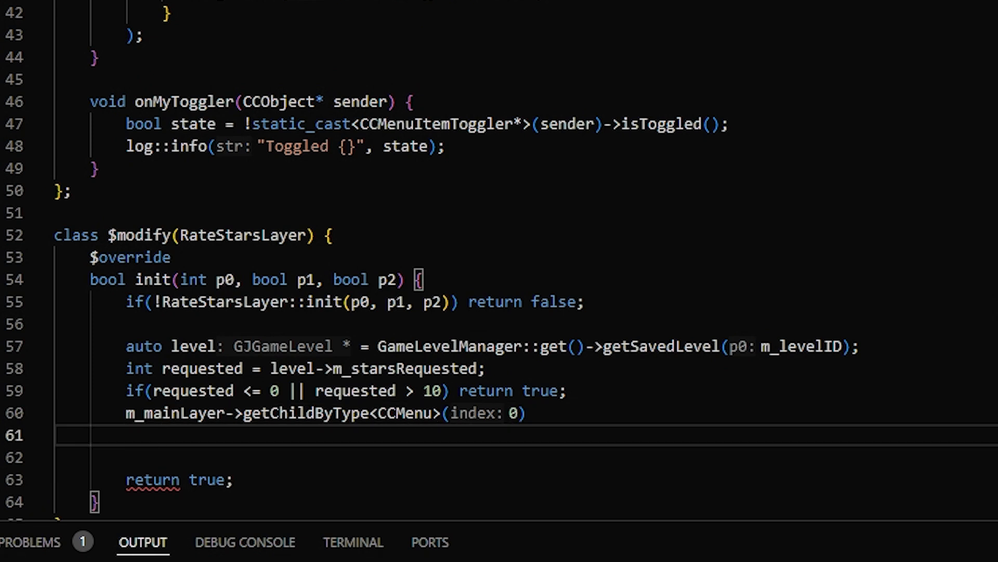
{"action": "type", "text": "-"}
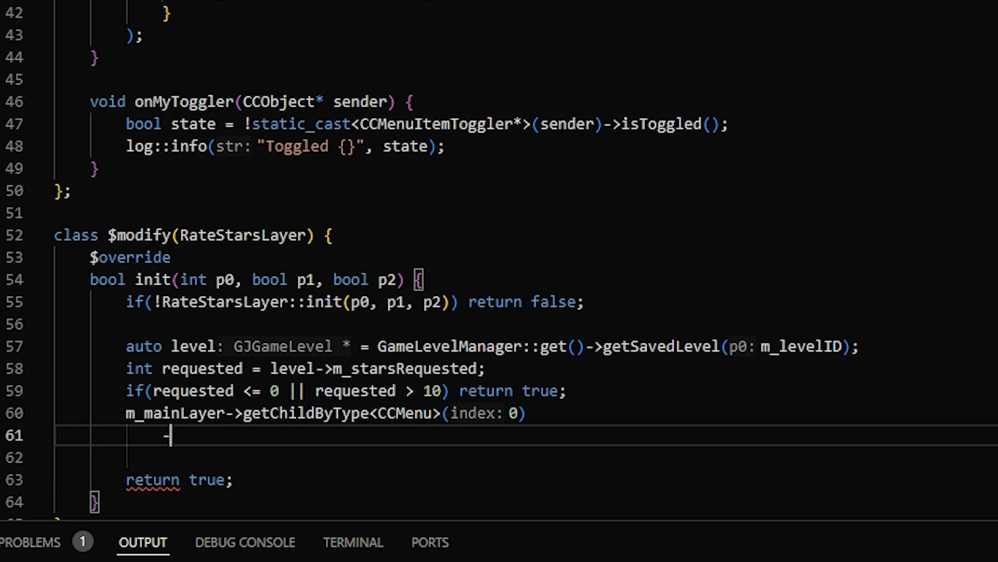
{"action": "type", "text": "->getChildByType(int index"}
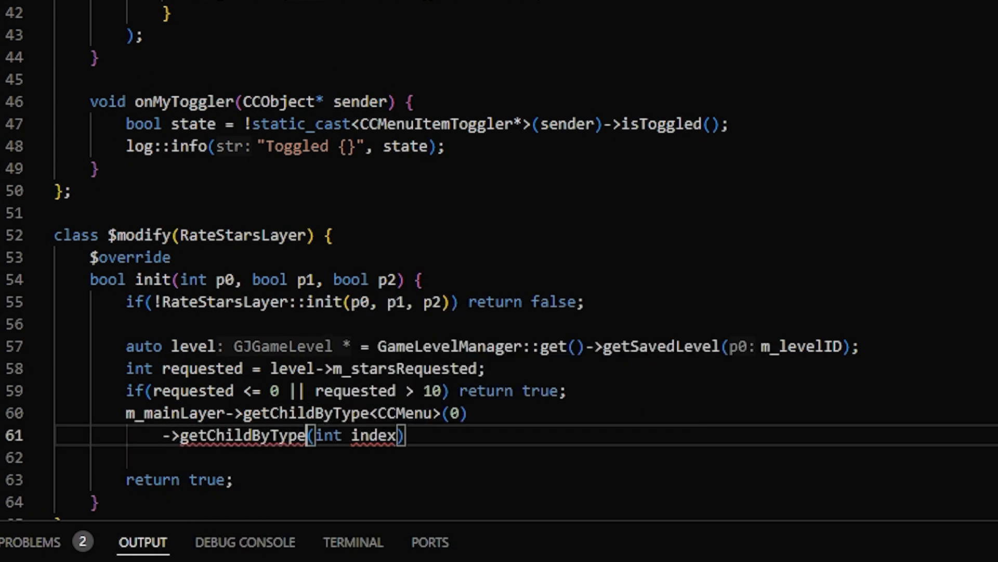
{"action": "type", "text": "CCMenuItemSpriteExtra>"}
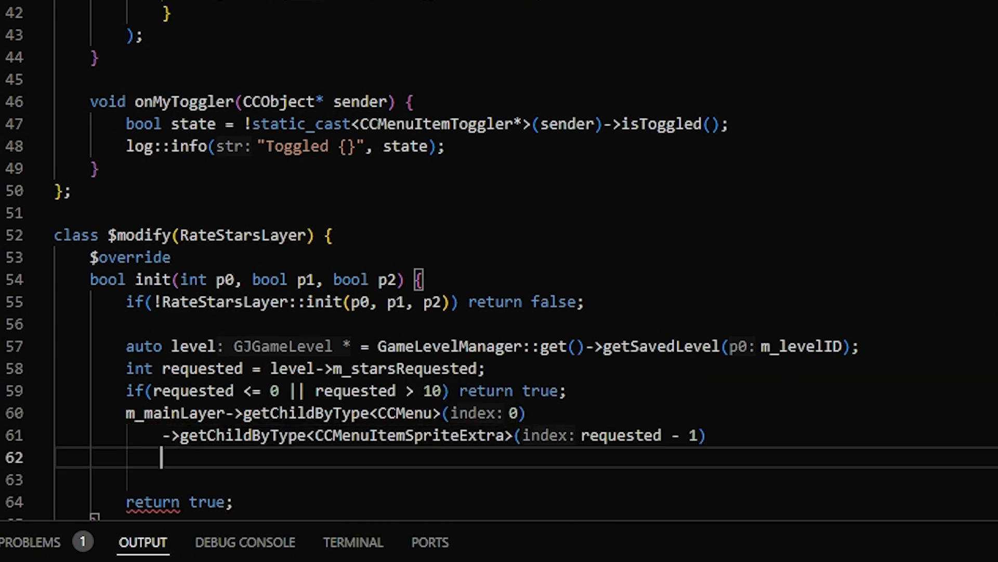
Step: Continue through ButtonSprite to its CCLabelBMFont and start the setColor(ccc...) call
{"action": "type", "text": "->getChildByType<ButtonSprite>(0"}
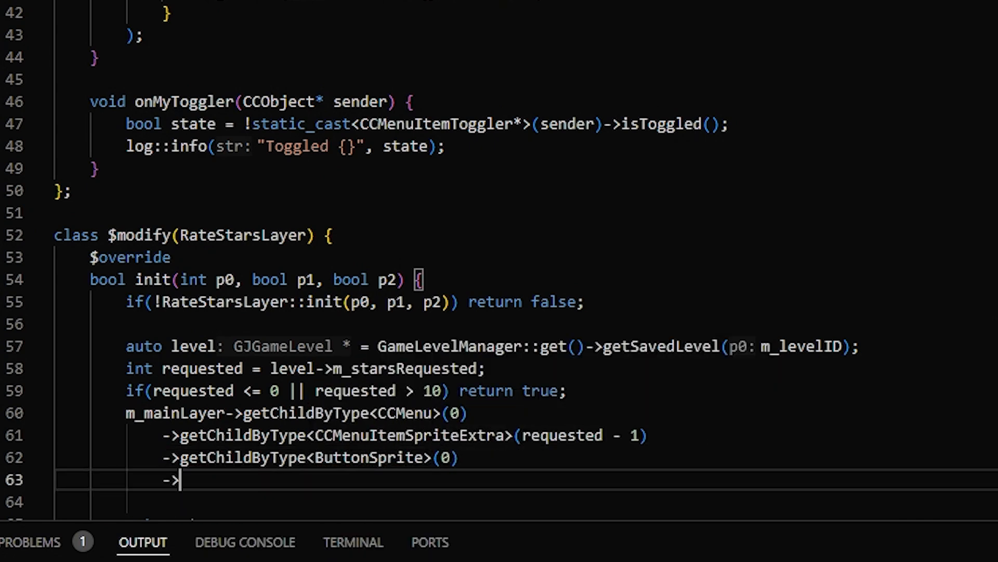
{"action": "type", "text": "getChildByType<CCLabelBMFont>()"}
{"action": "left_click", "coordinate": [522, 502]}
{"action": "type", "text": "->"}
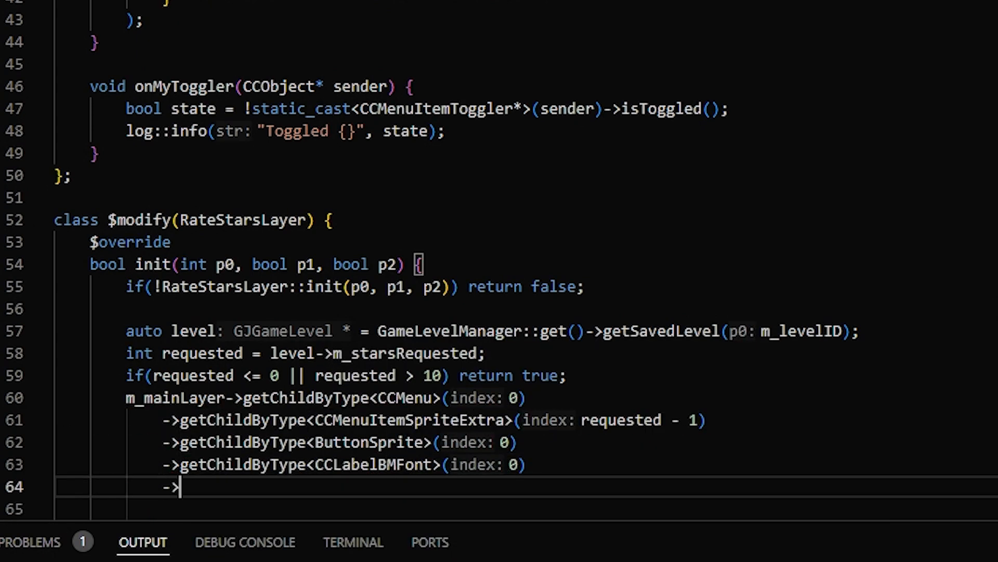
{"action": "type", "text": "setColor(ccC"}
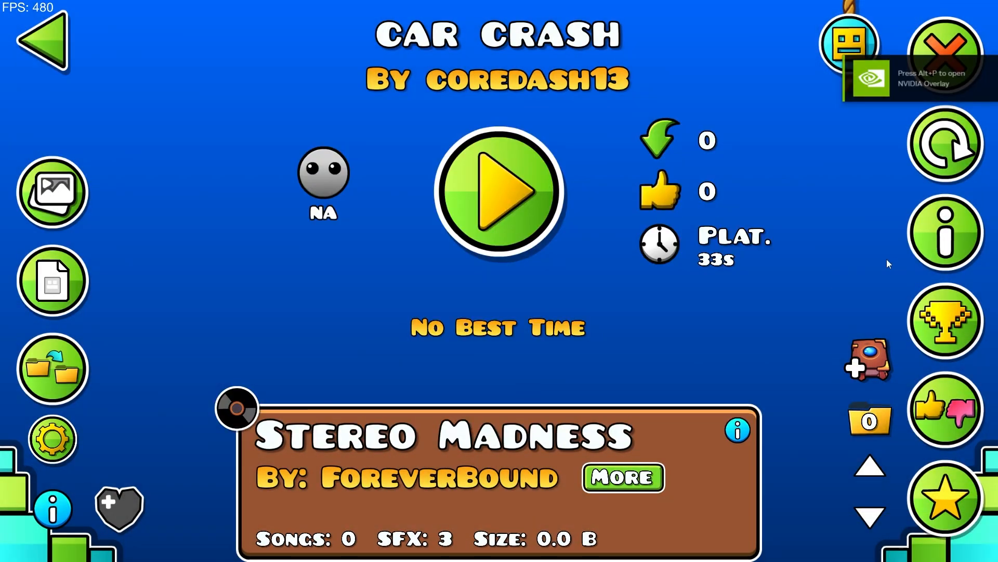
Step: Leave the Car Crash level page for the test screen with the Add button
{"action": "left_click", "coordinate": [945, 232]}
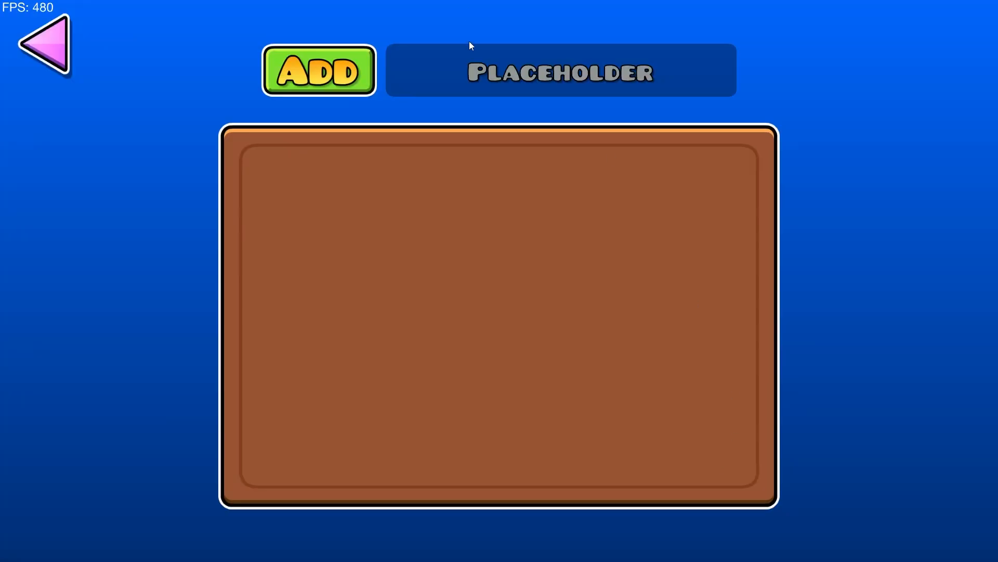
Step: Add lettered entries until the list shows B, C, D and E
{"action": "left_click", "coordinate": [561, 70]}
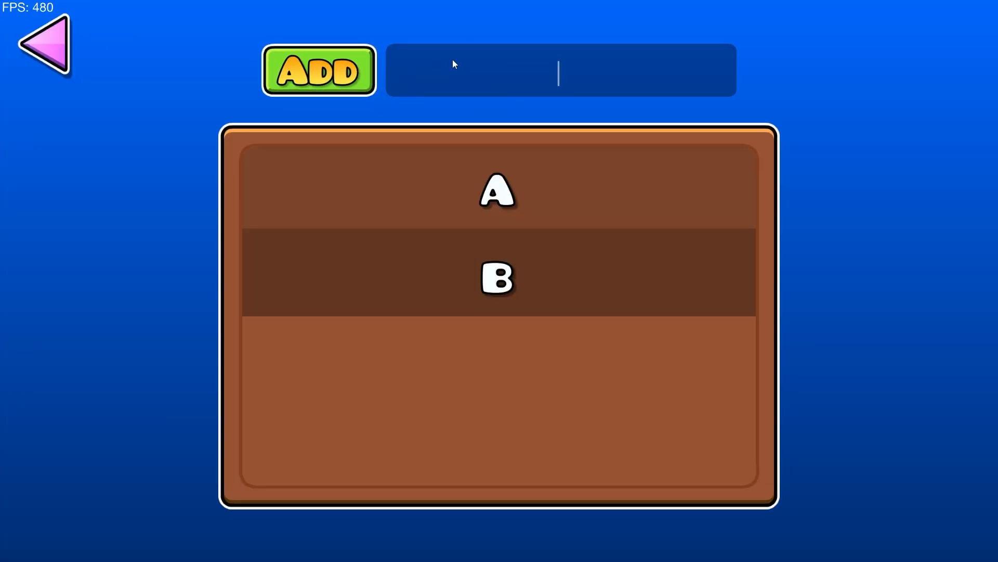
{"action": "left_click", "coordinate": [318, 70]}
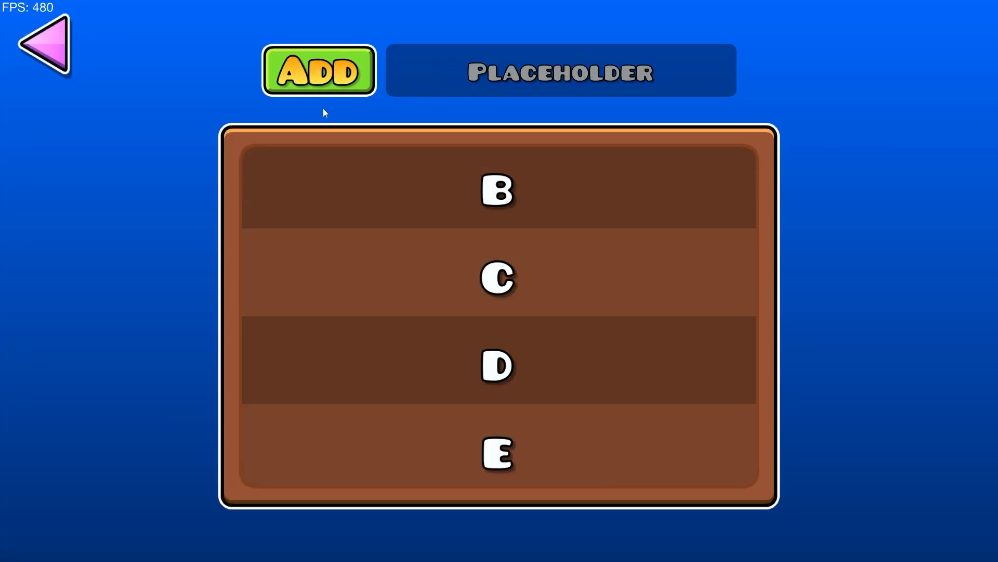